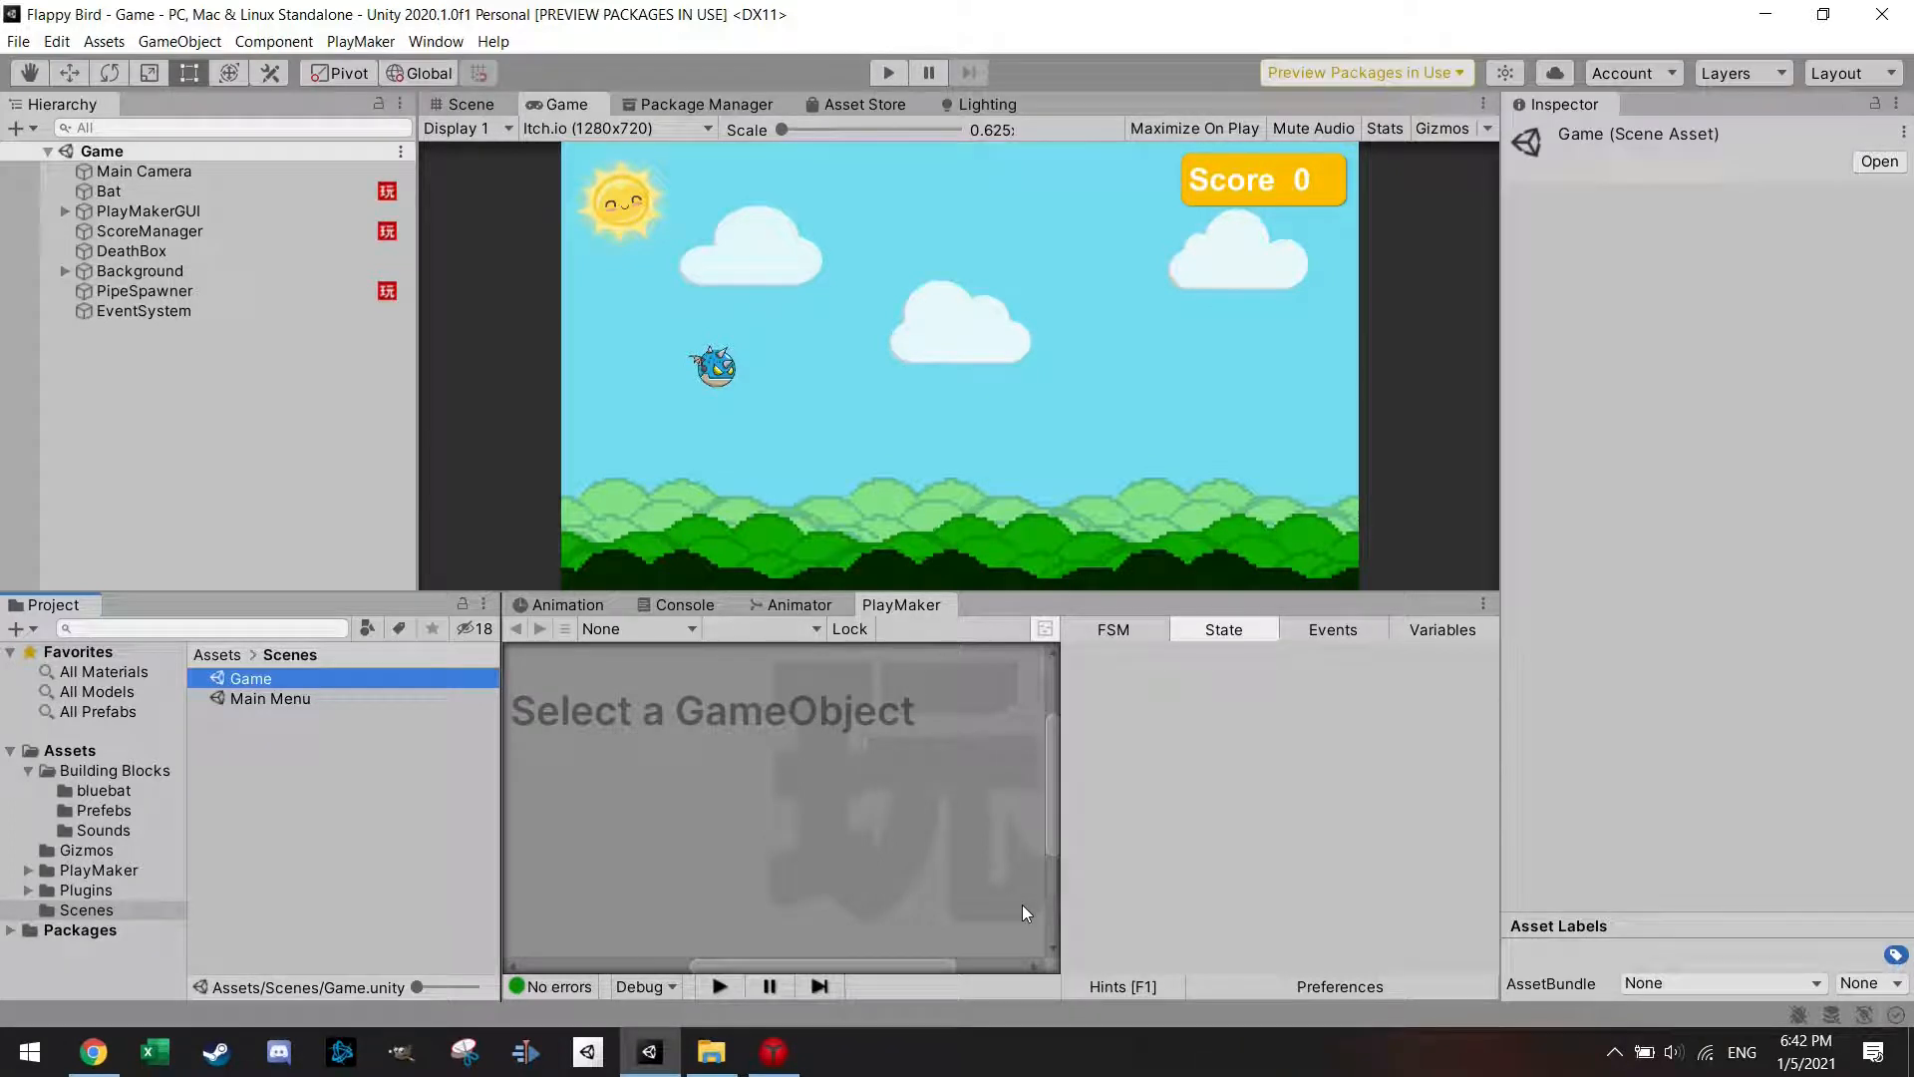
mouse_move(1007, 897)
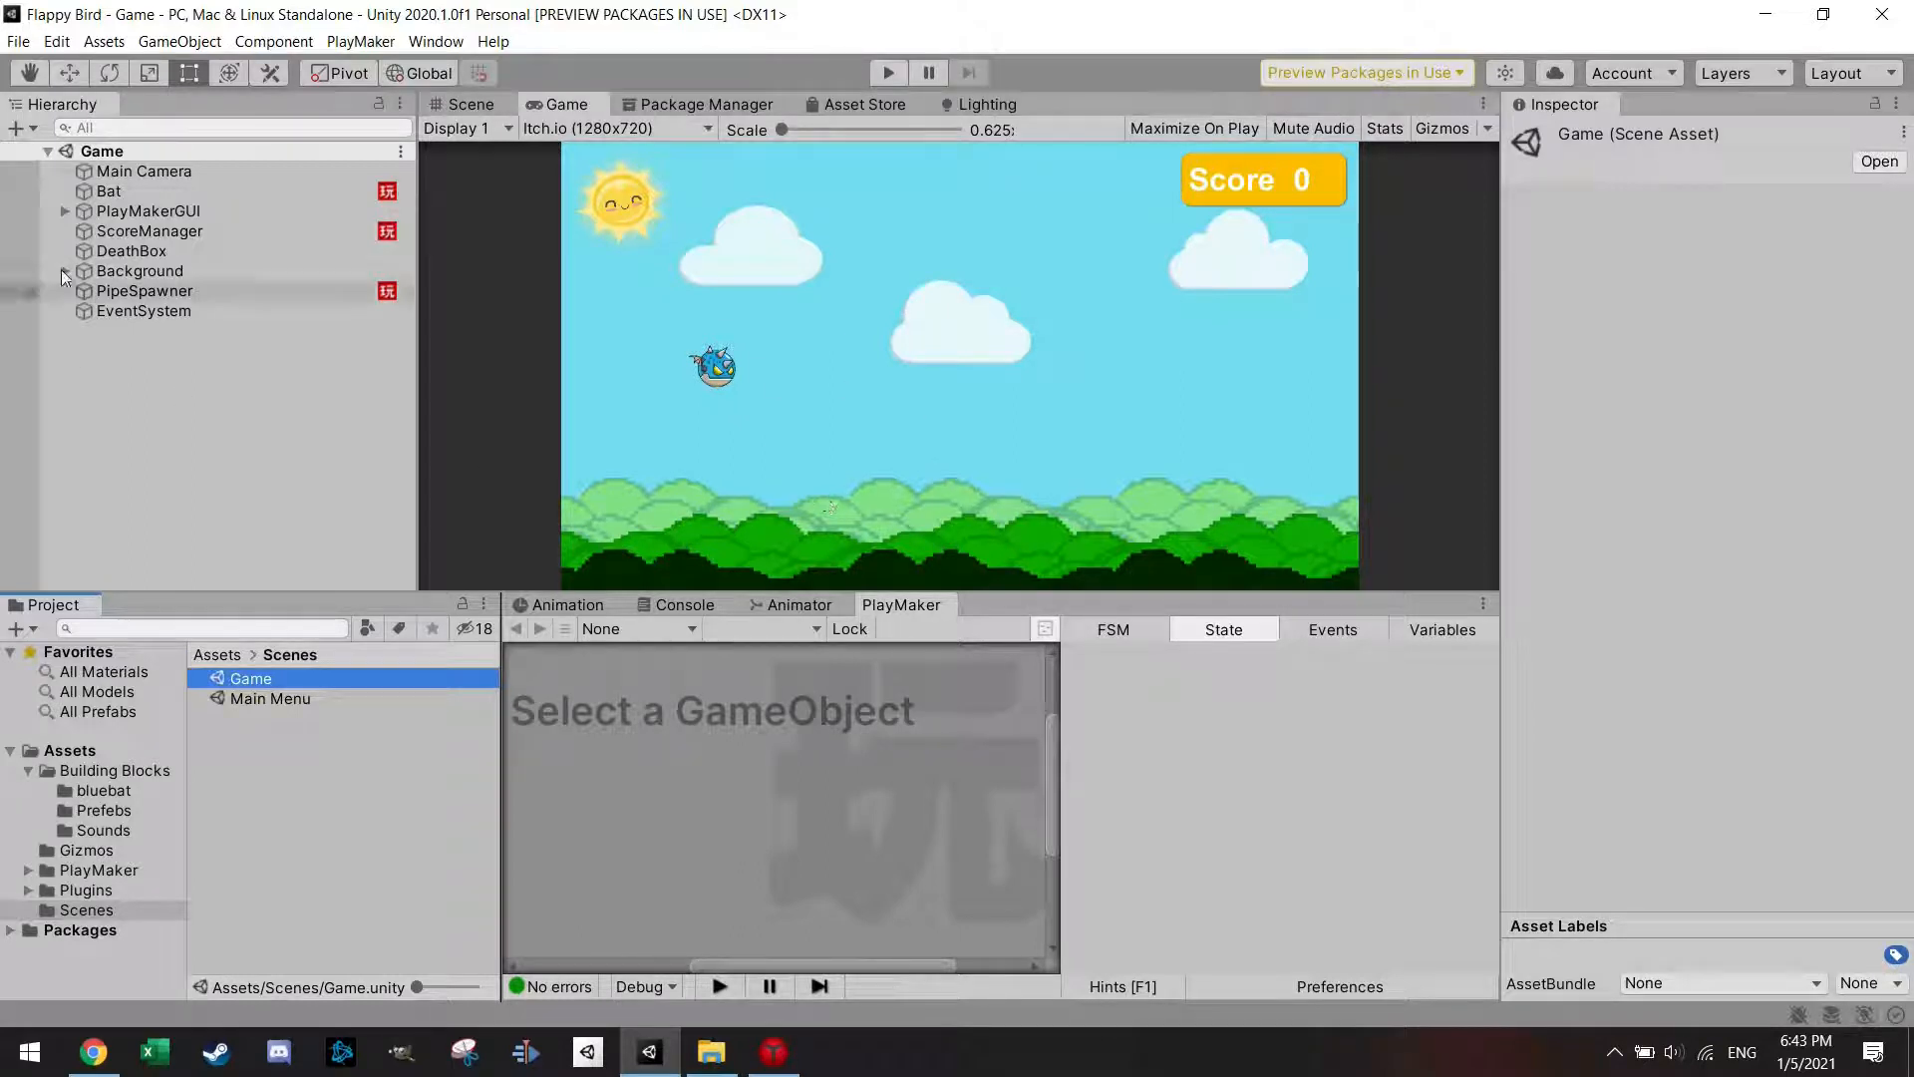
Select the Bat in the Hierarchy to show its Game Over PlayMaker FSM.
click(107, 190)
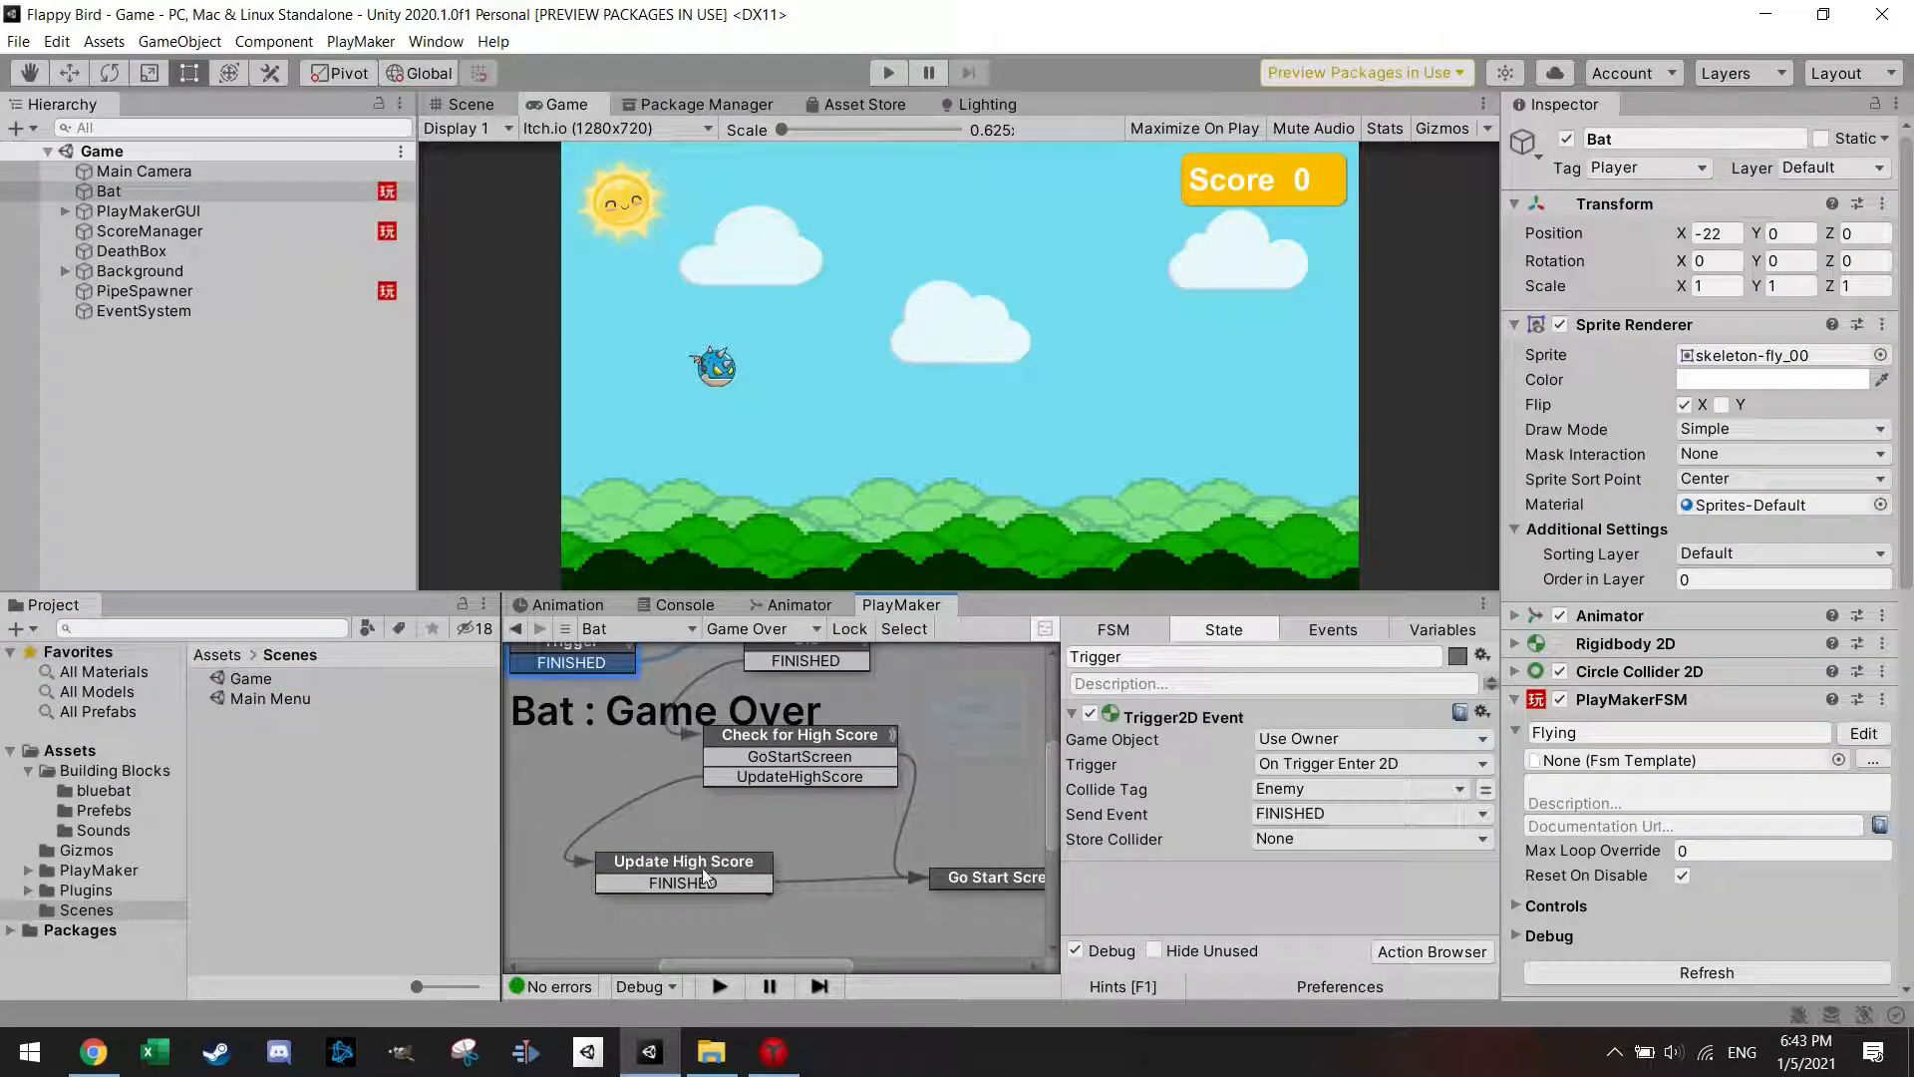
Add PlayerPrefs Set Int to Update High Score (key HS, value High Score), then open Main Menu.
click(682, 869)
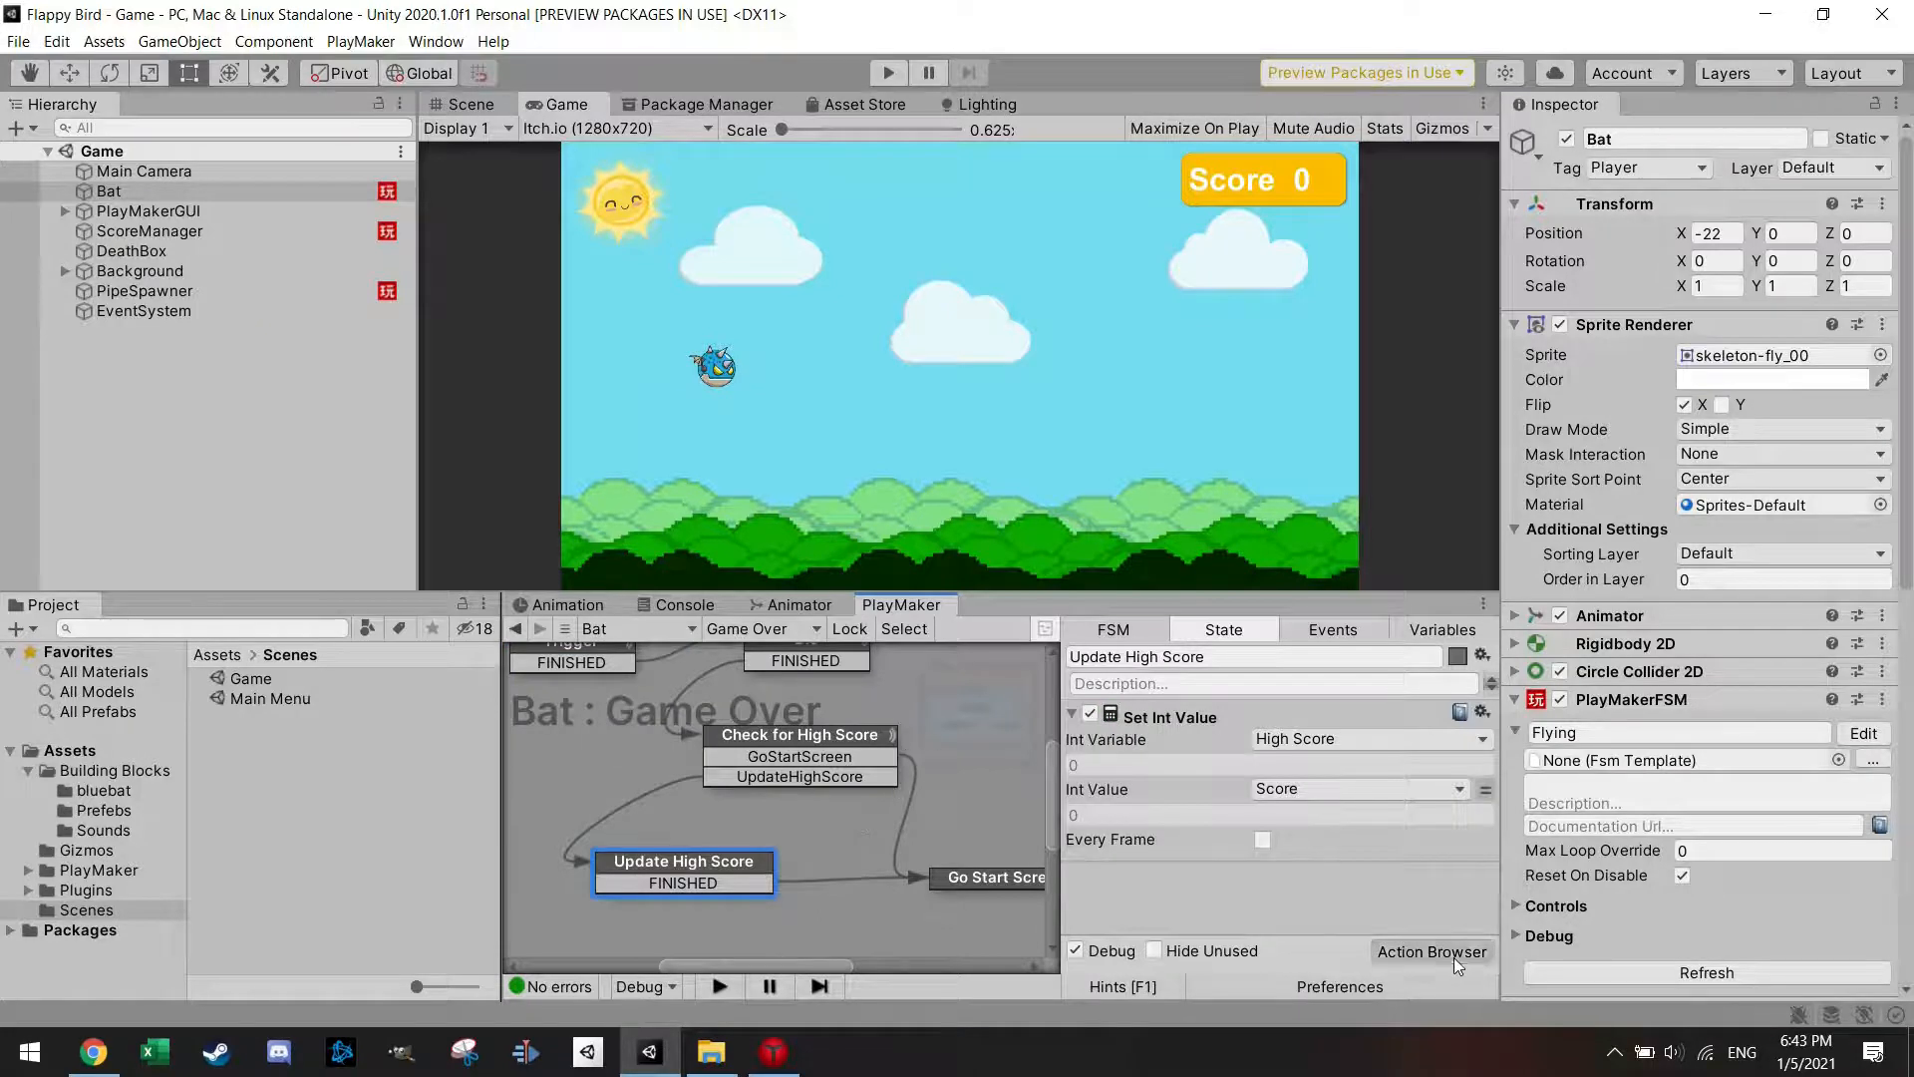
click(1431, 951)
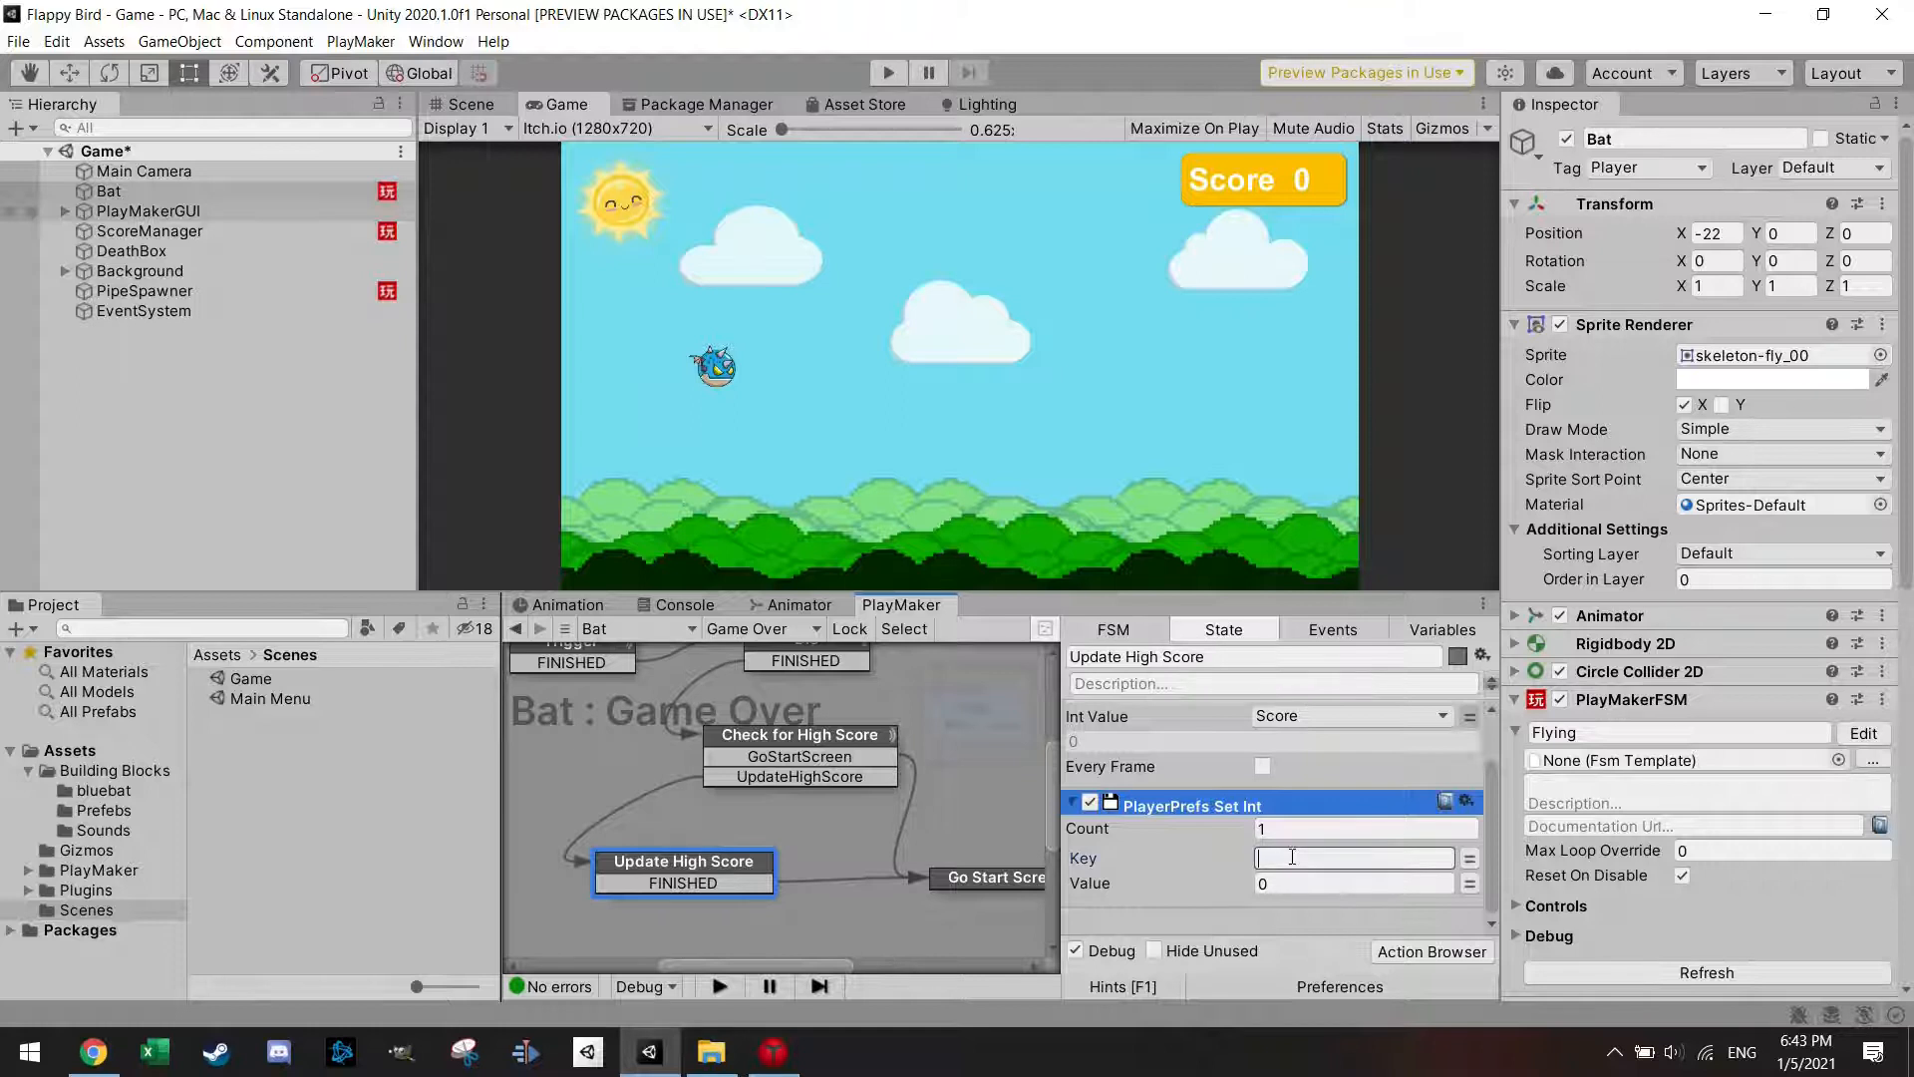
text(HS)
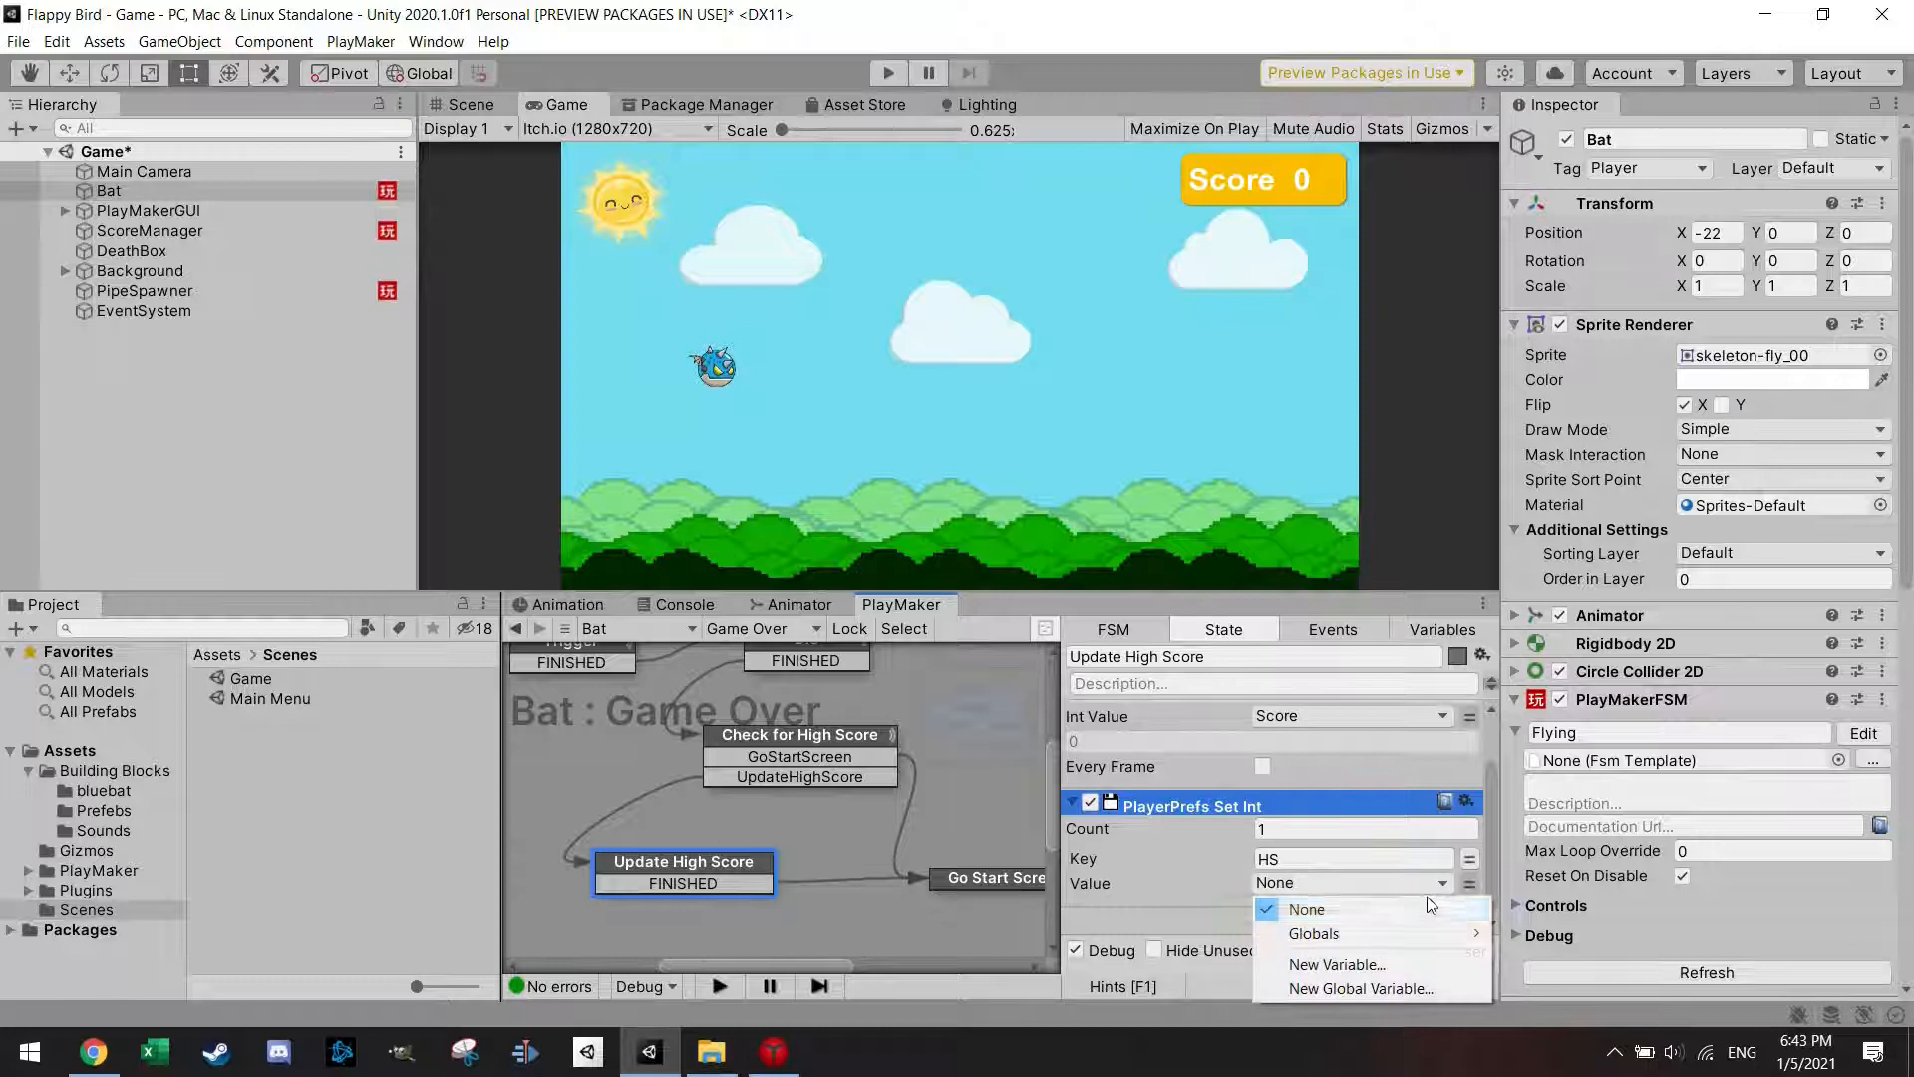
click(1295, 883)
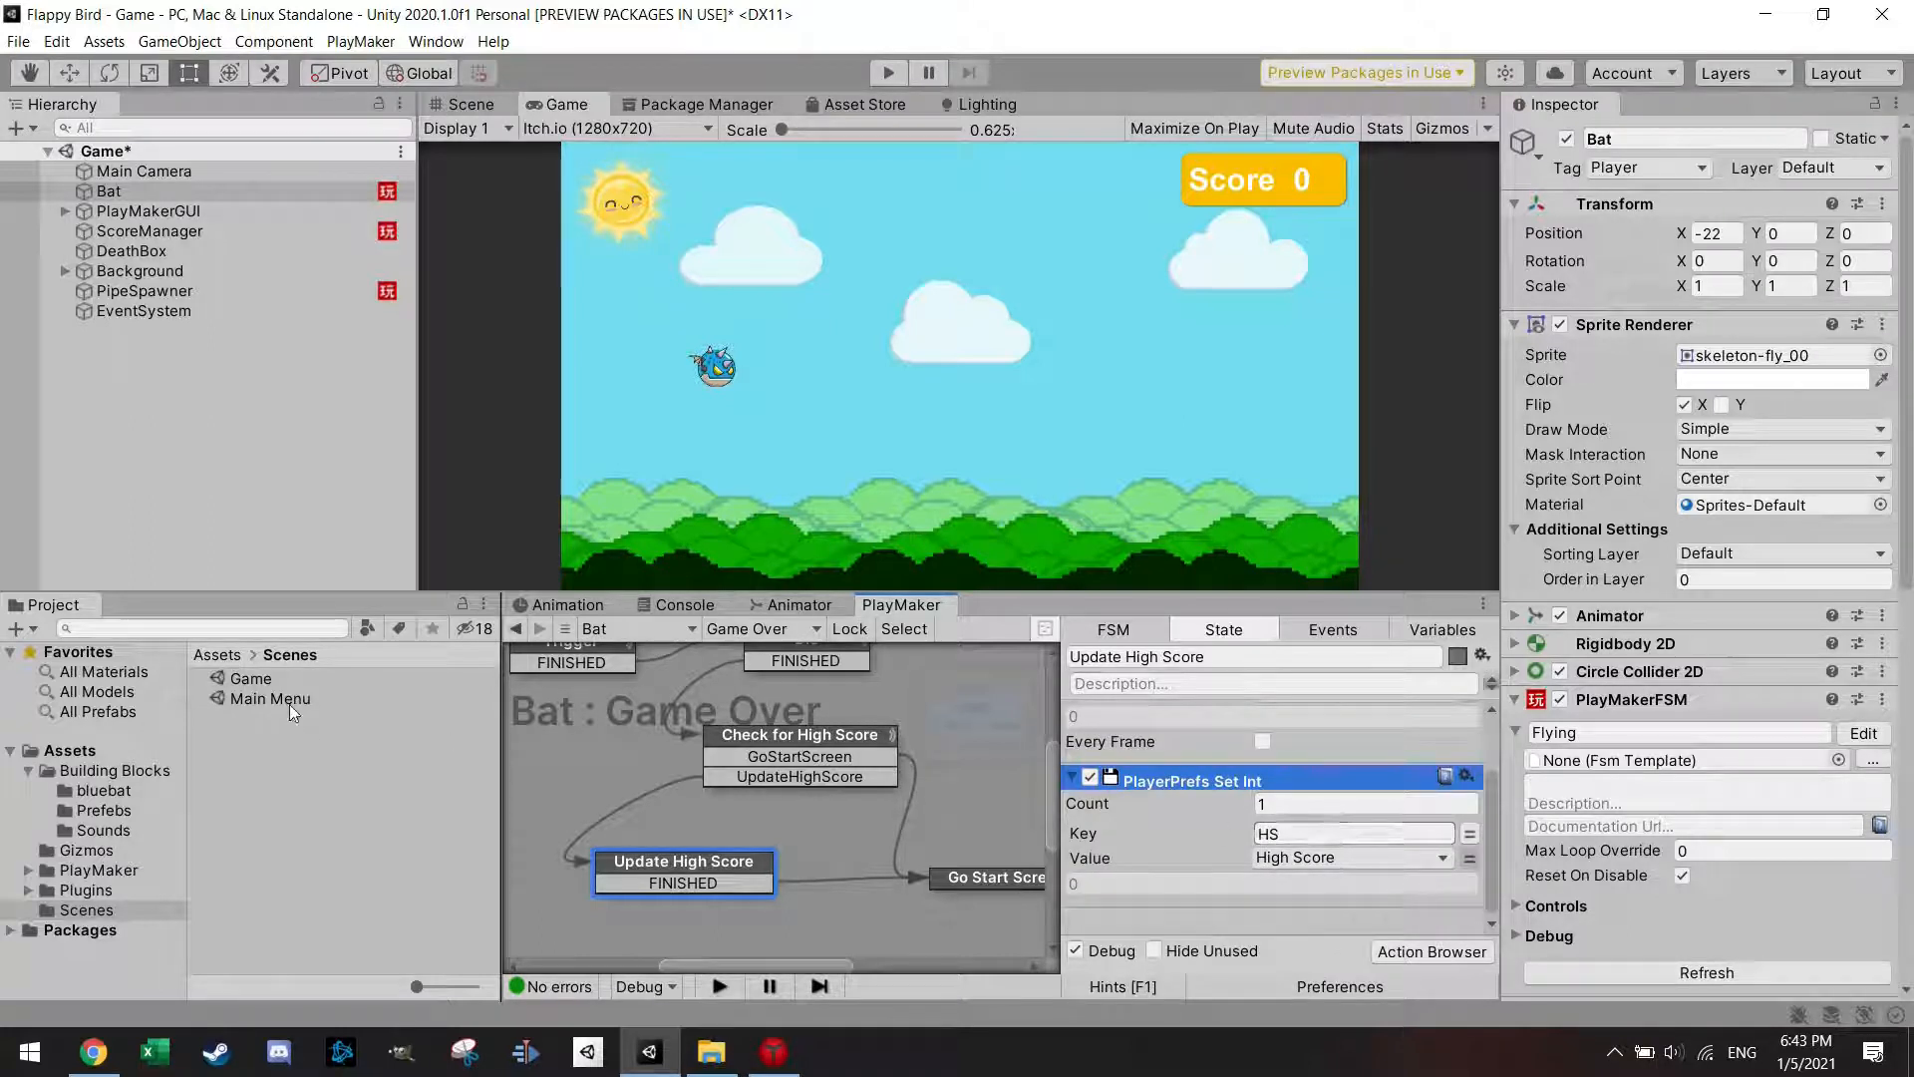
double_click(268, 696)
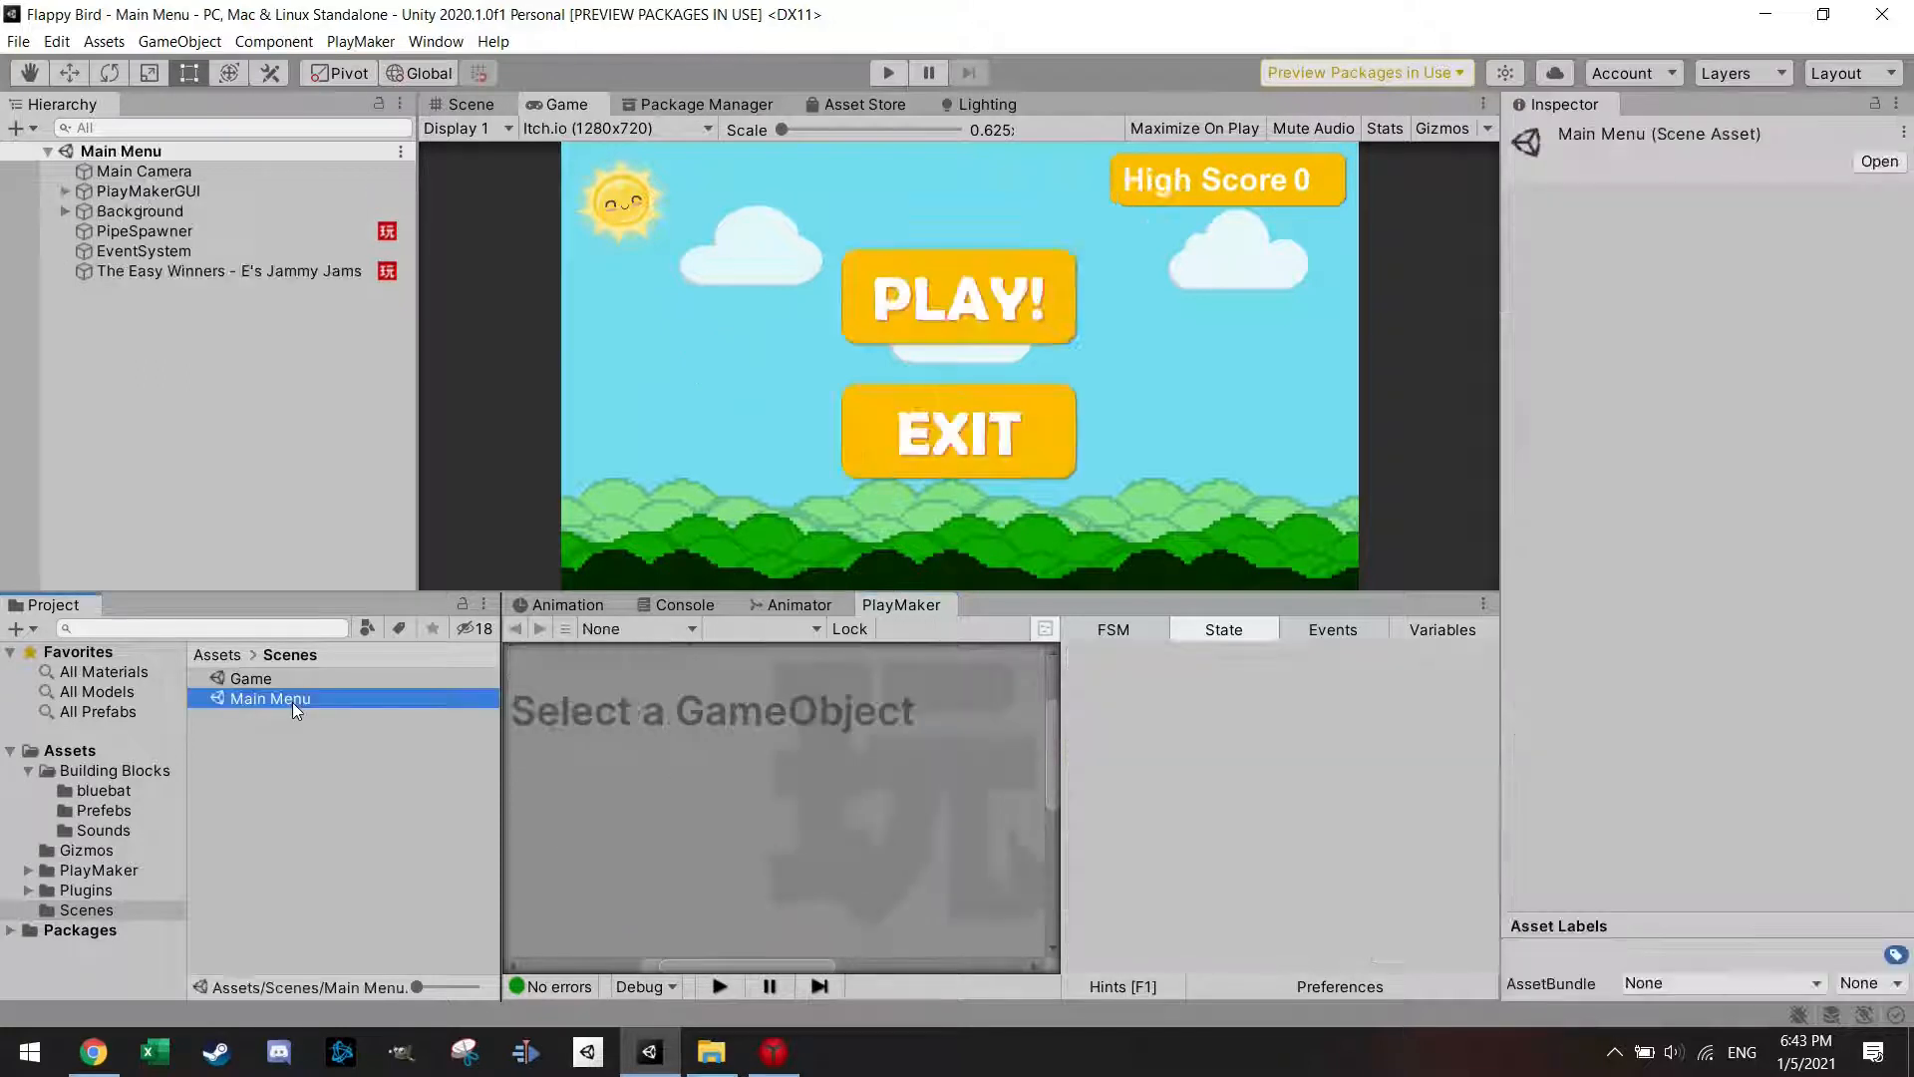
Select ScoreCount under PlayMakerGUI > Canvas and browse actions for its Set High Score FSM.
click(65, 191)
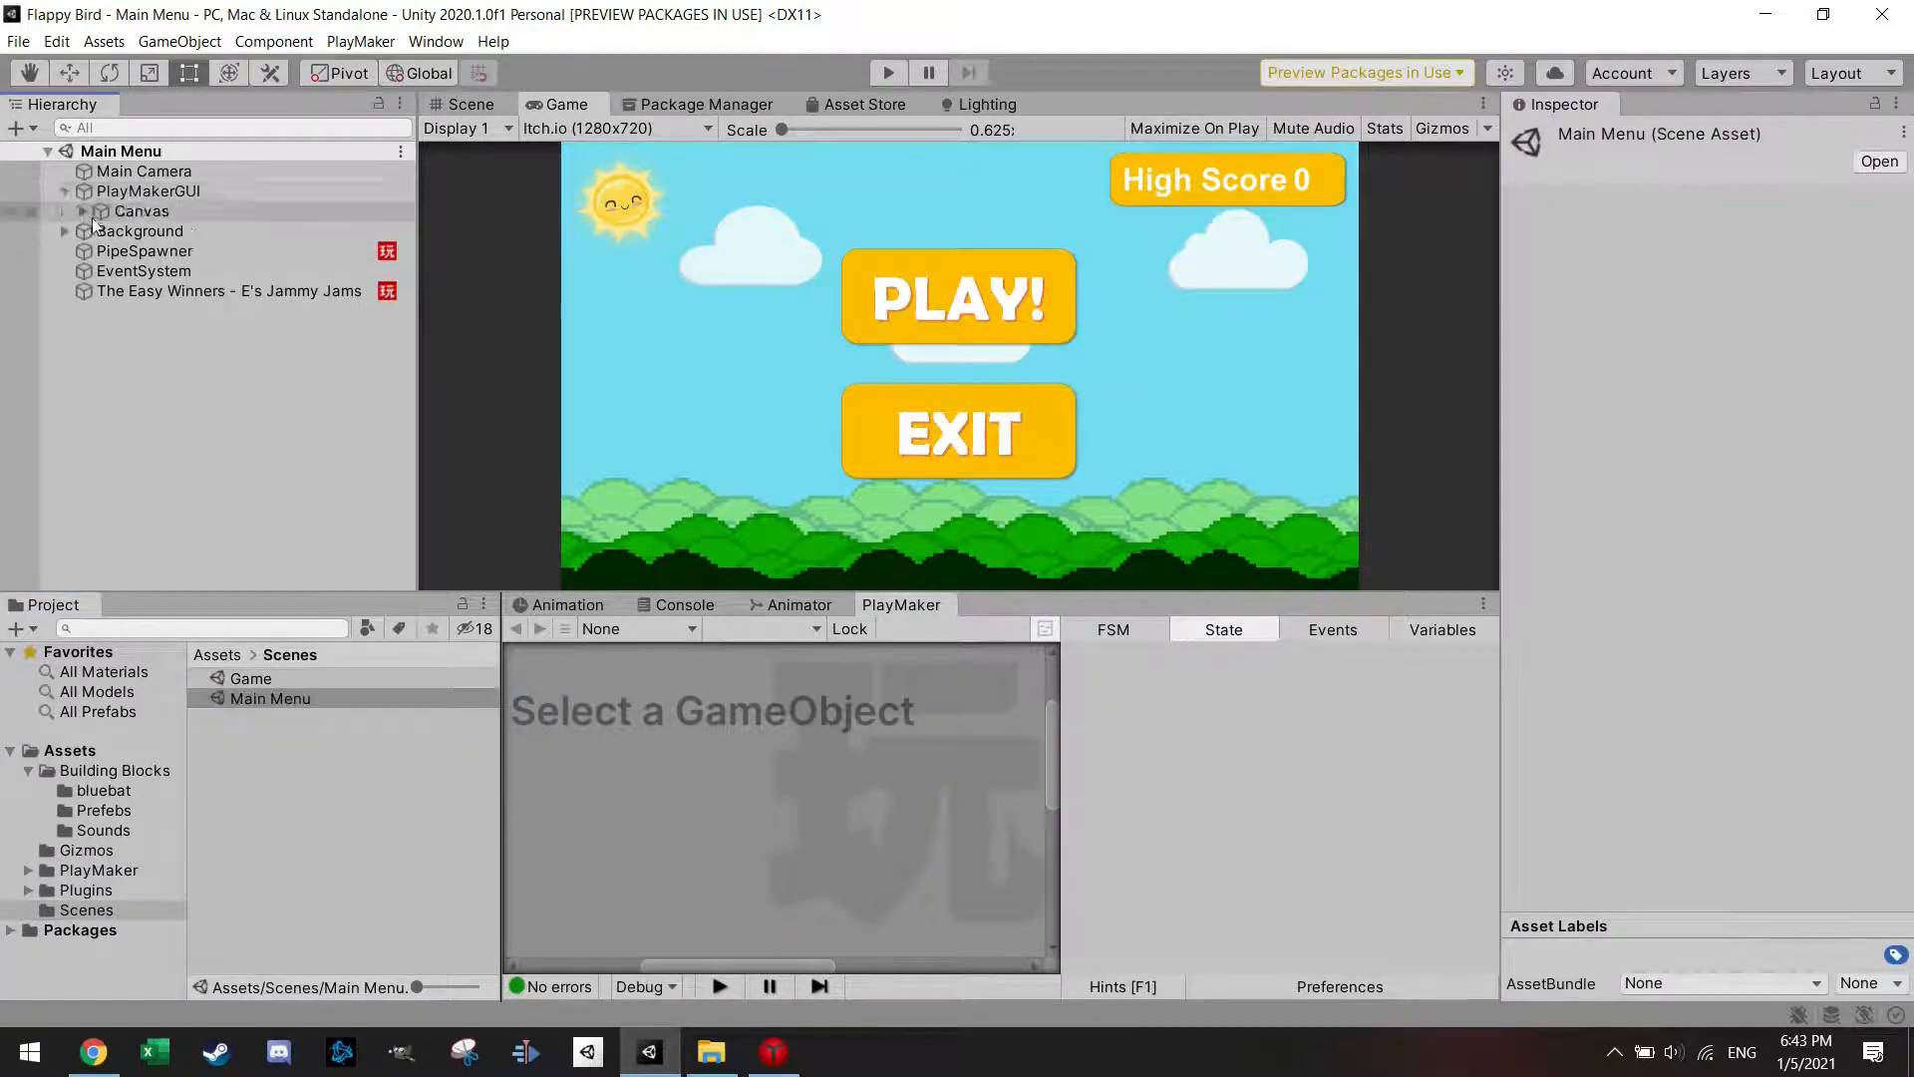
click(65, 210)
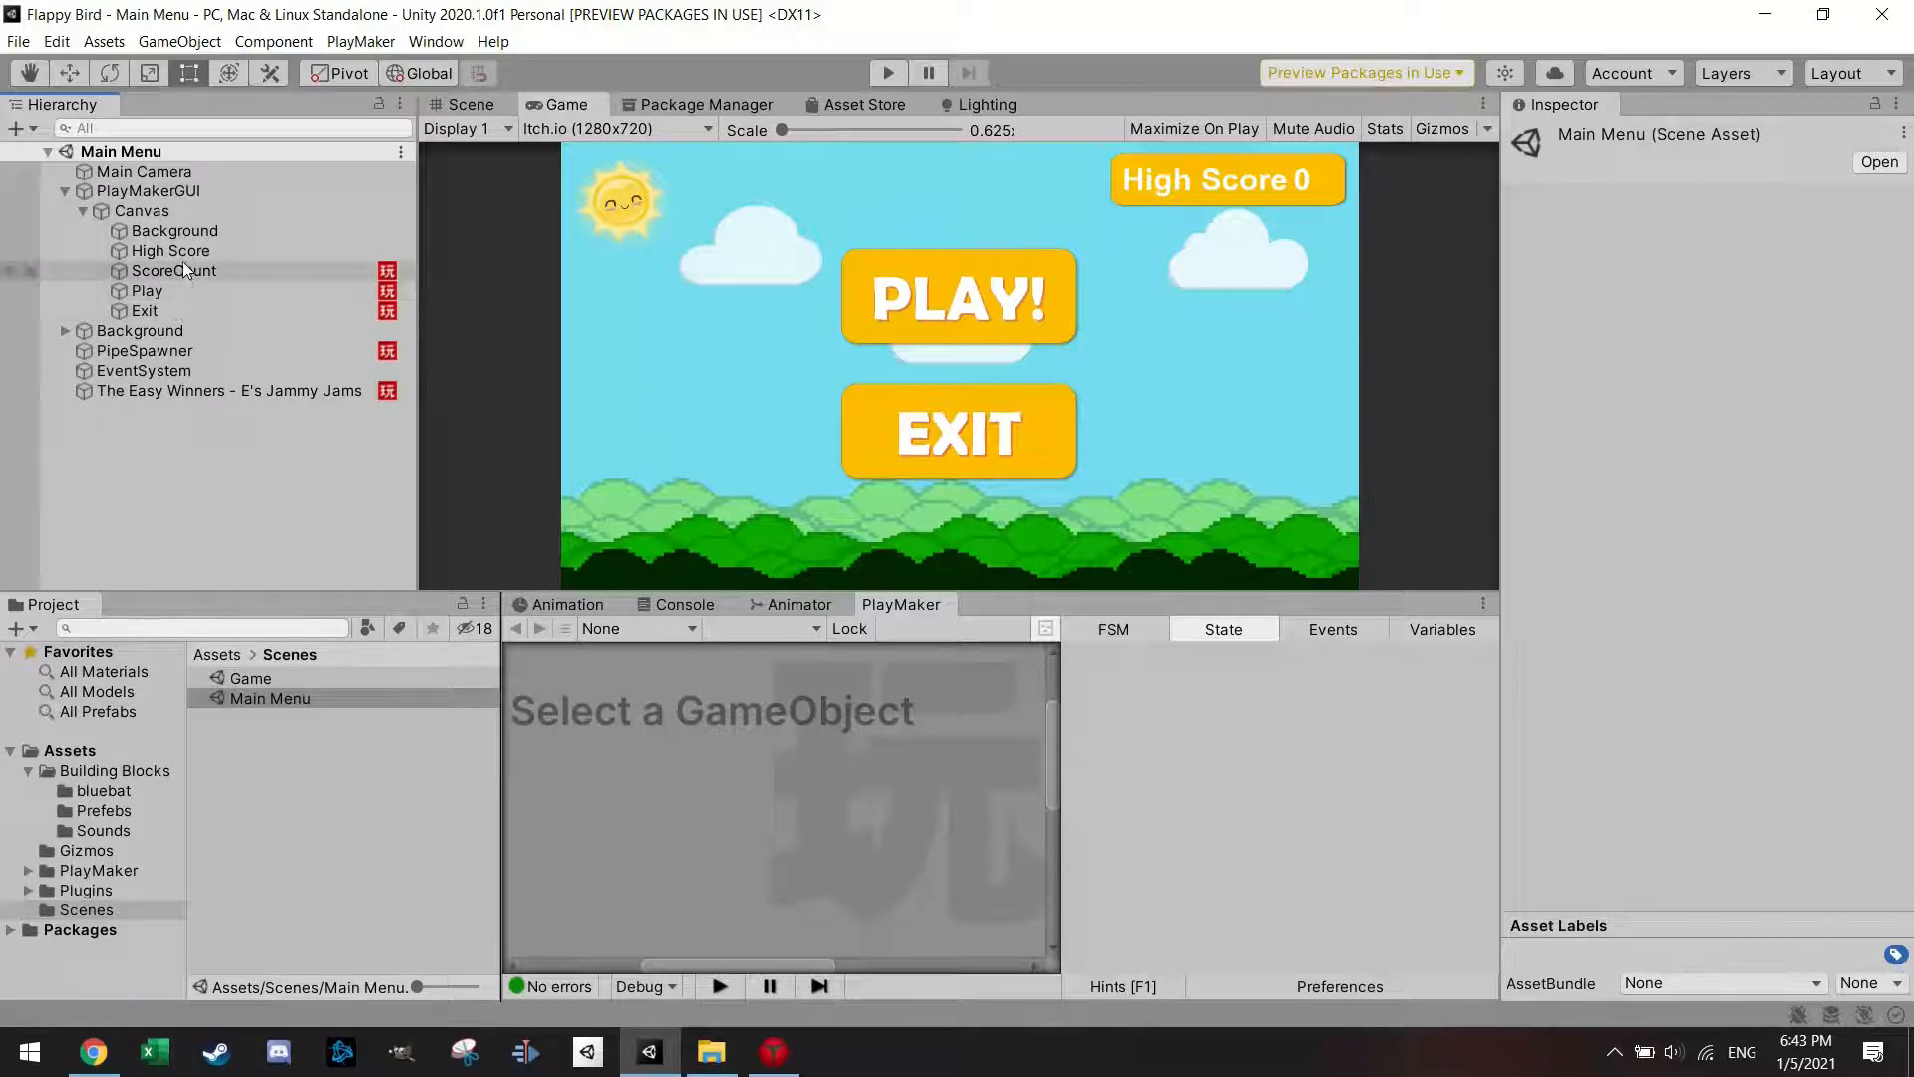
click(172, 270)
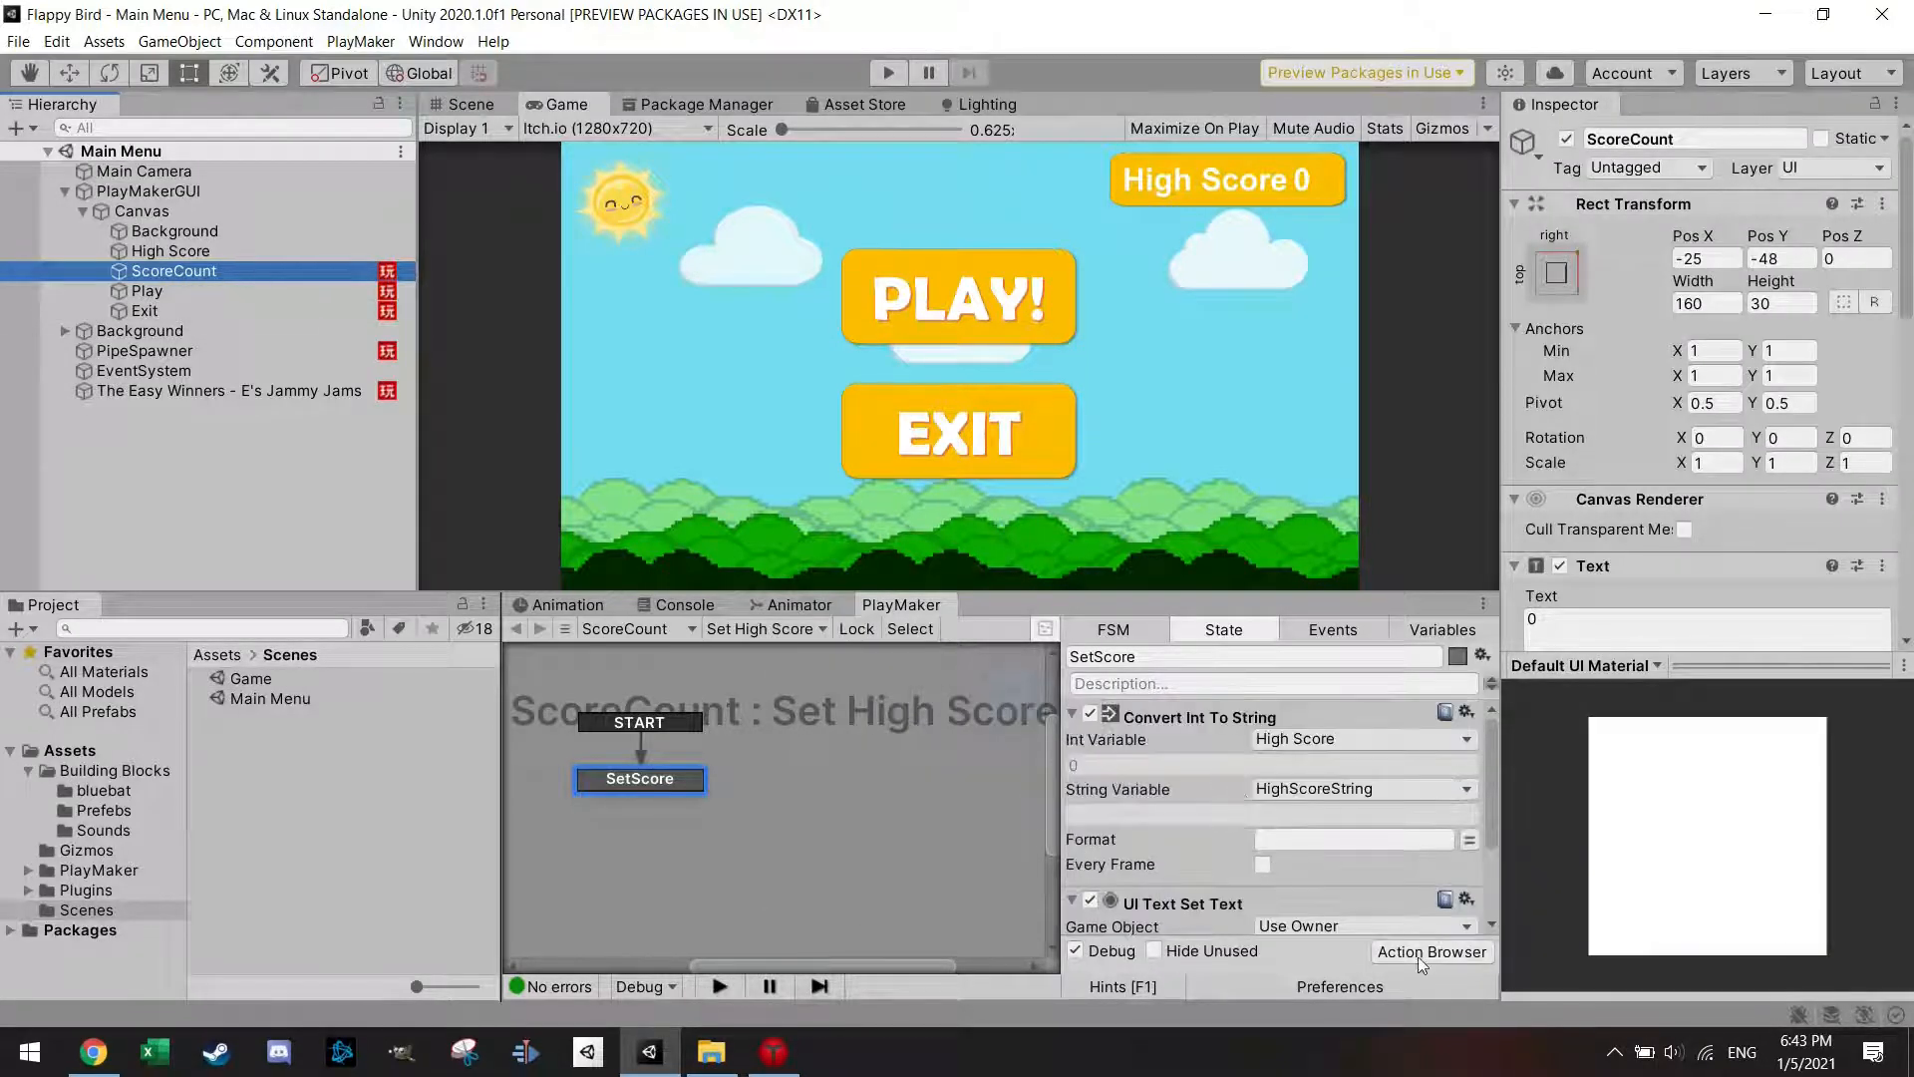
click(1432, 951)
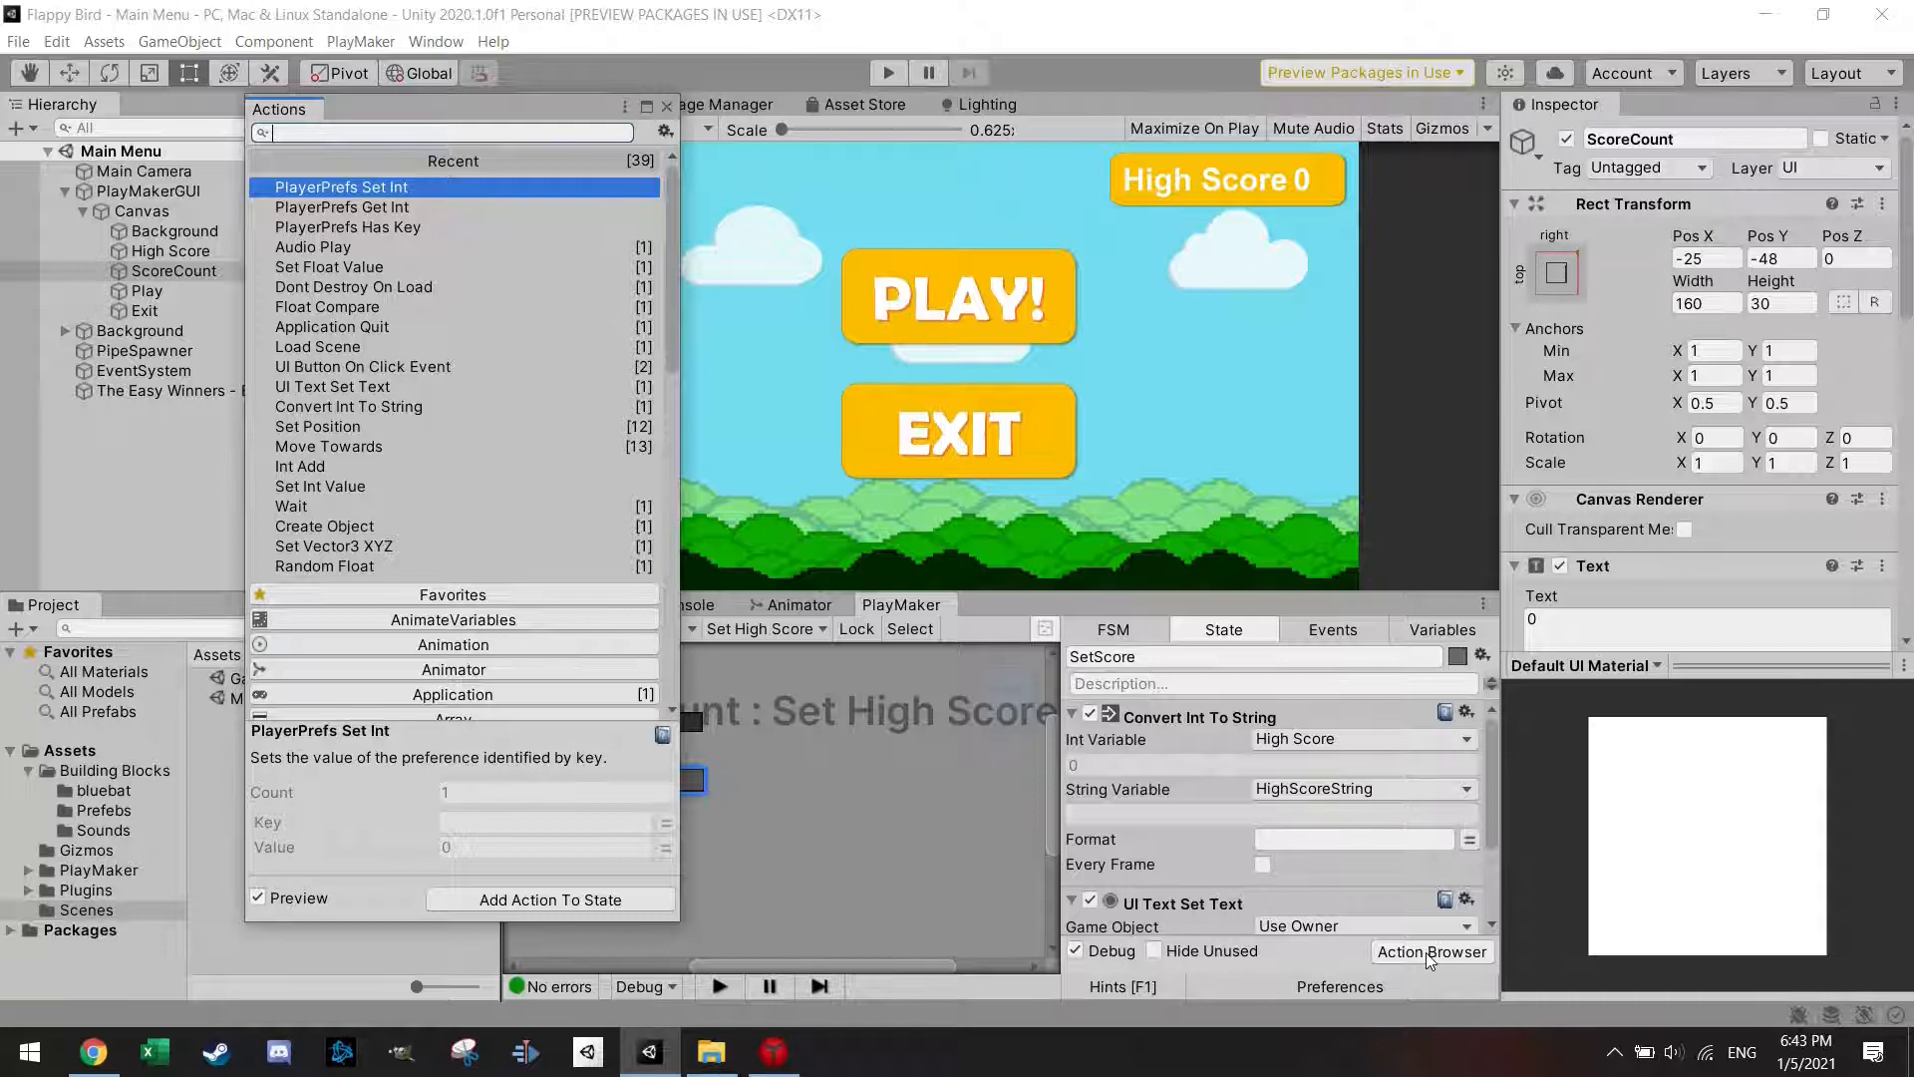
Add PlayerPrefs Get Int to SetScore, reading key HS into the global High Score.
click(342, 207)
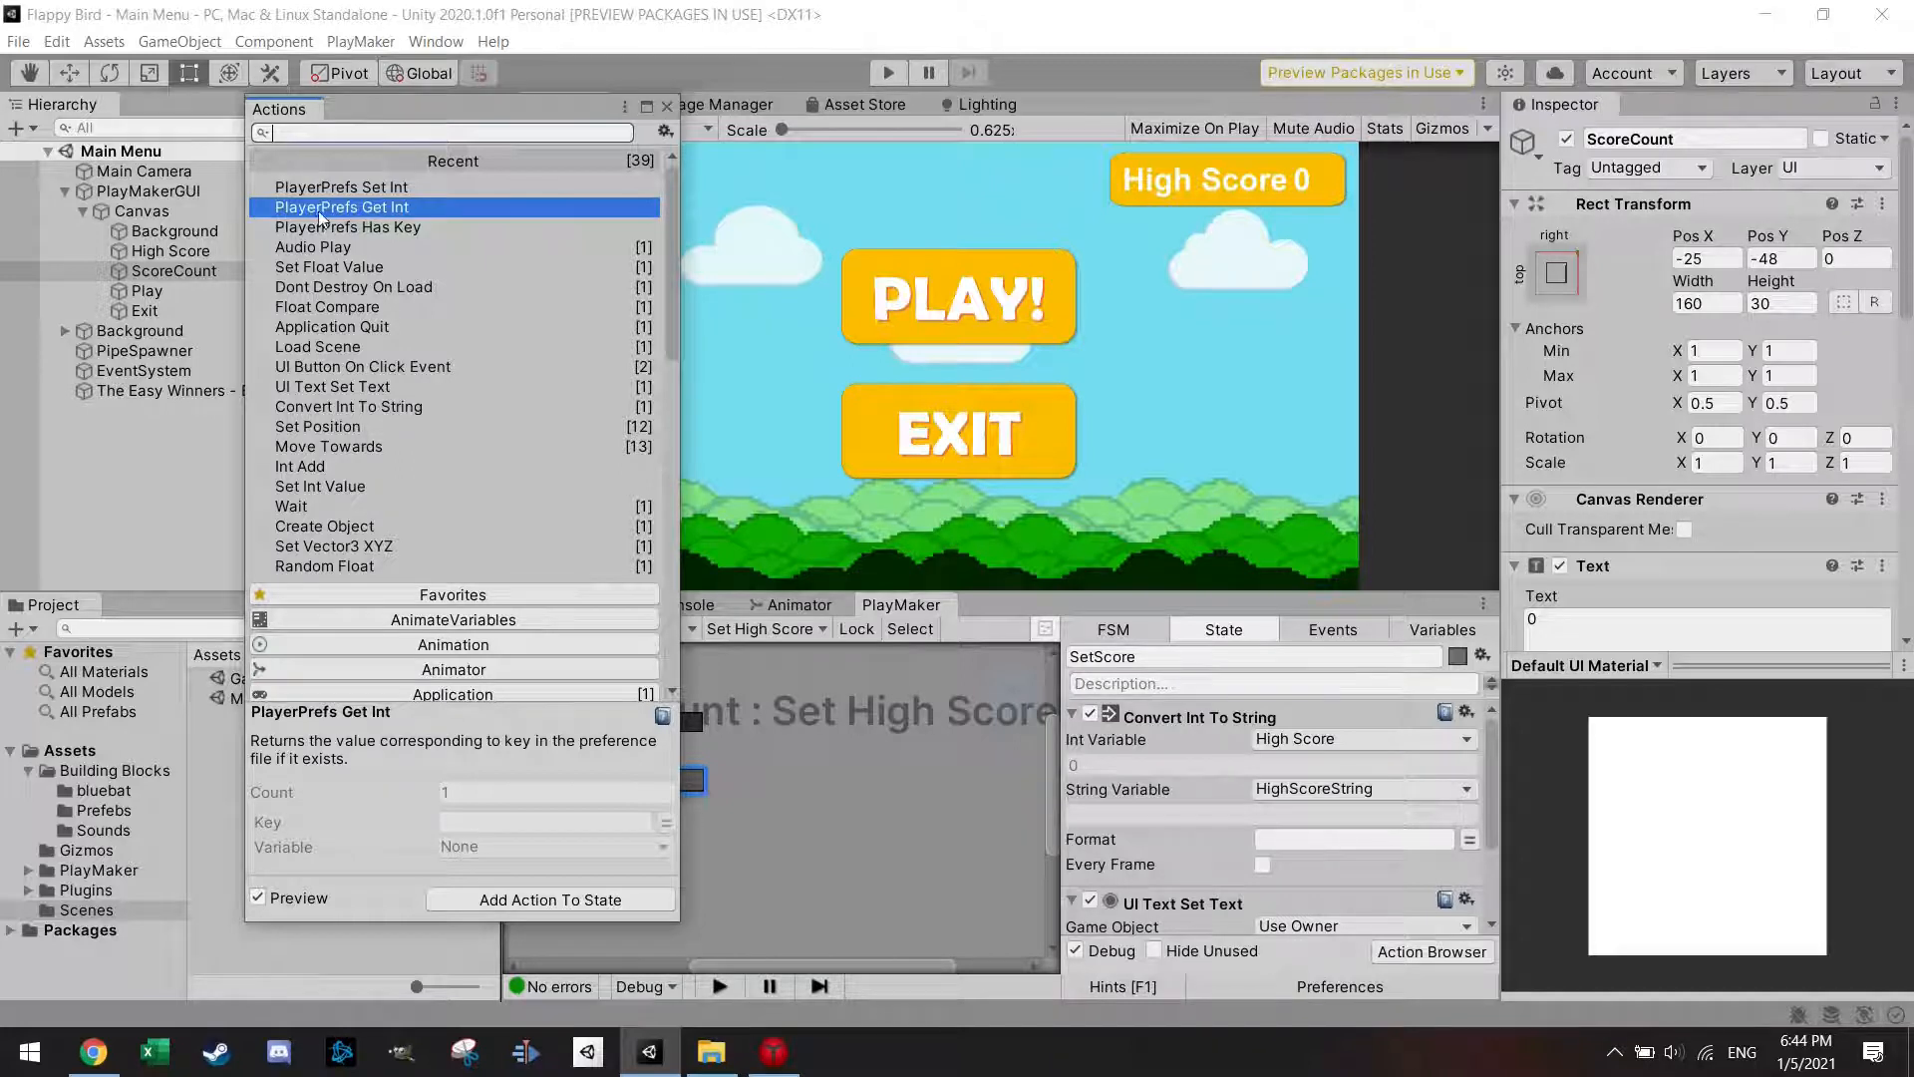
click(550, 899)
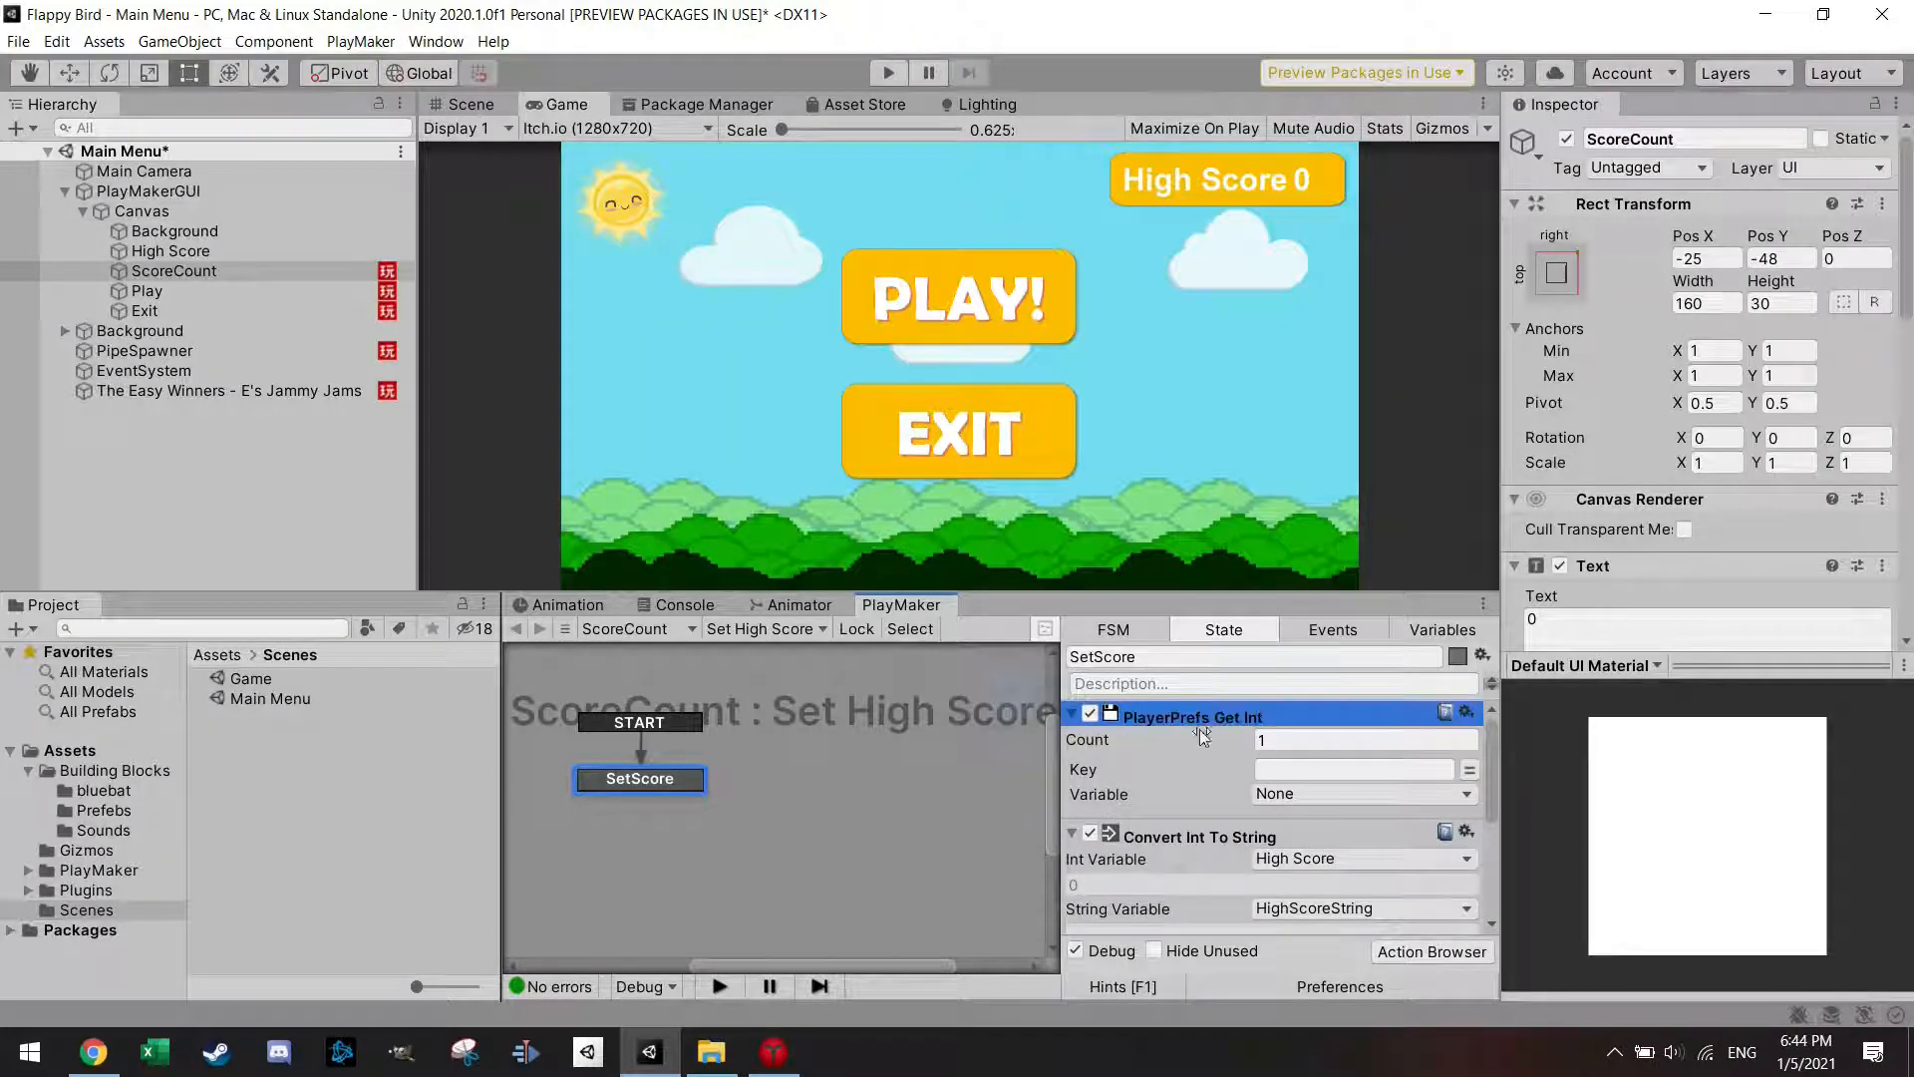
click(1352, 768)
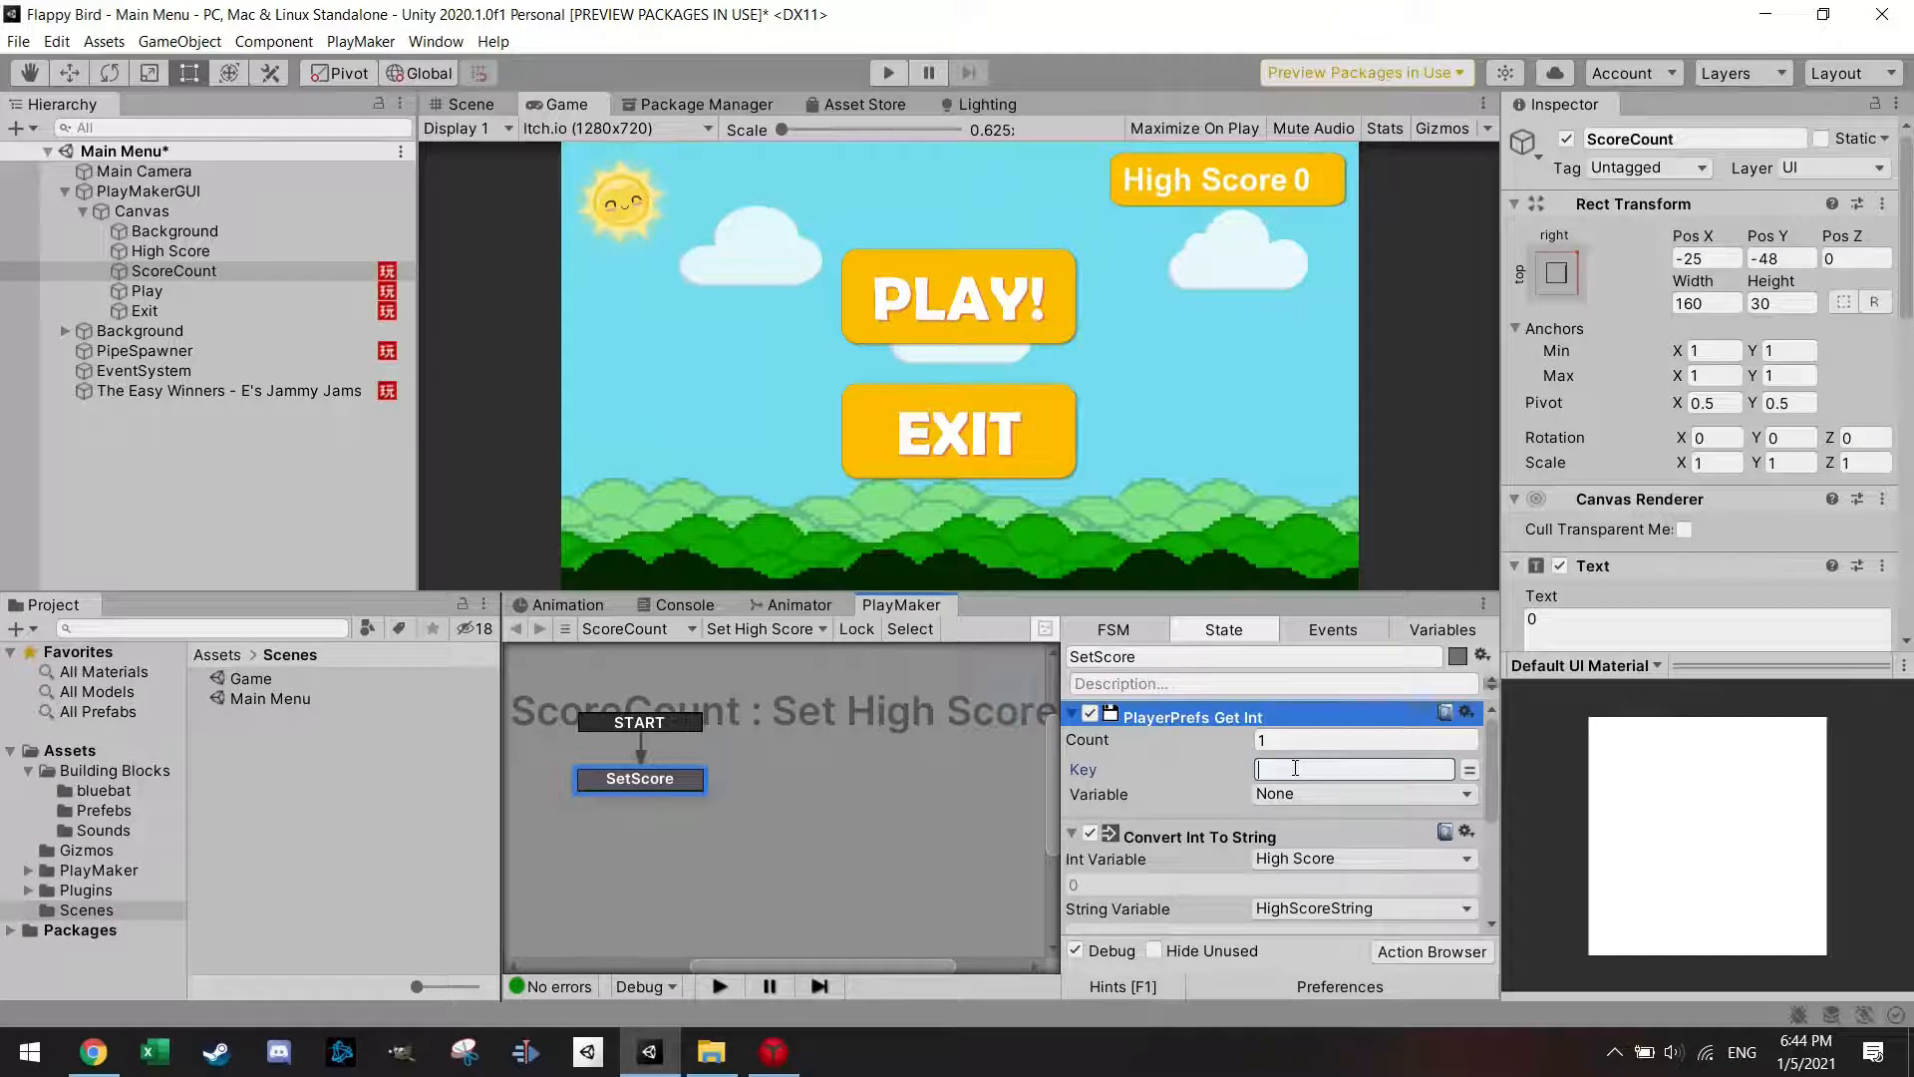
text(HS)
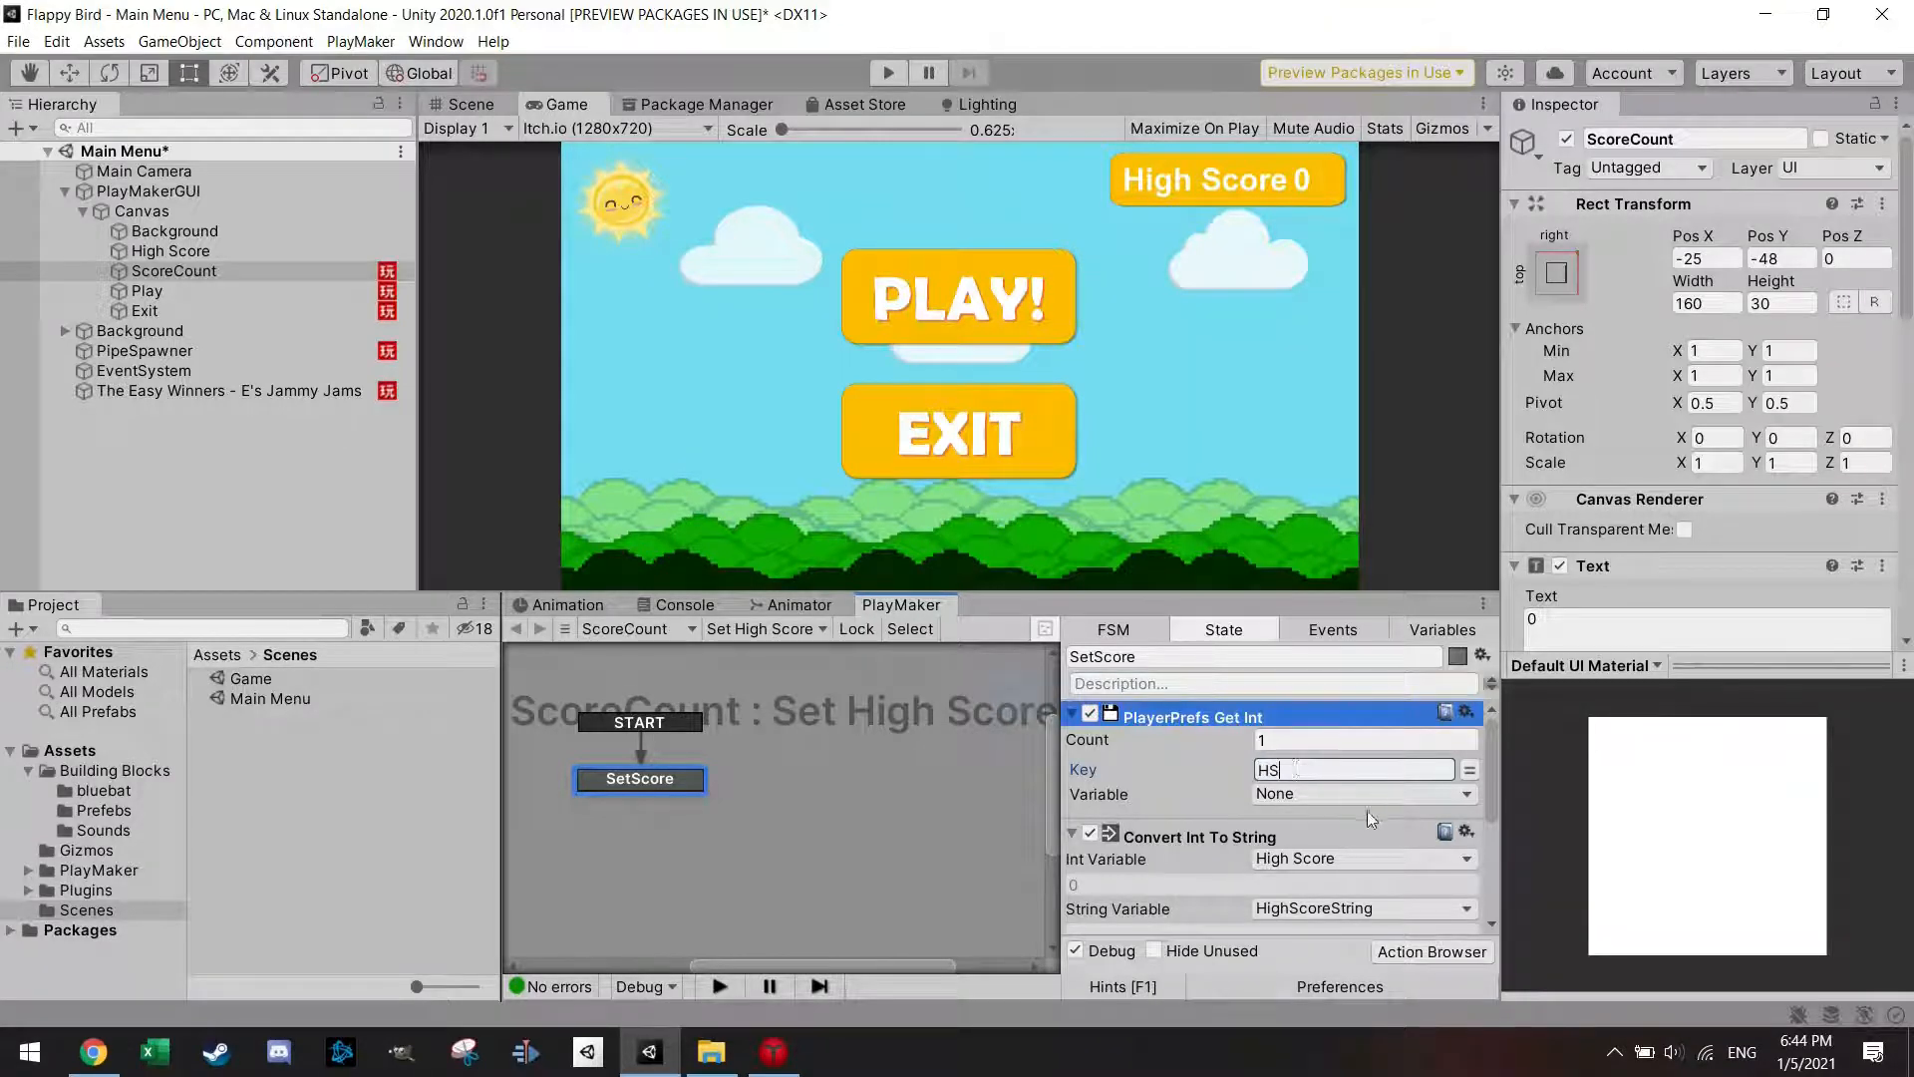
click(1362, 793)
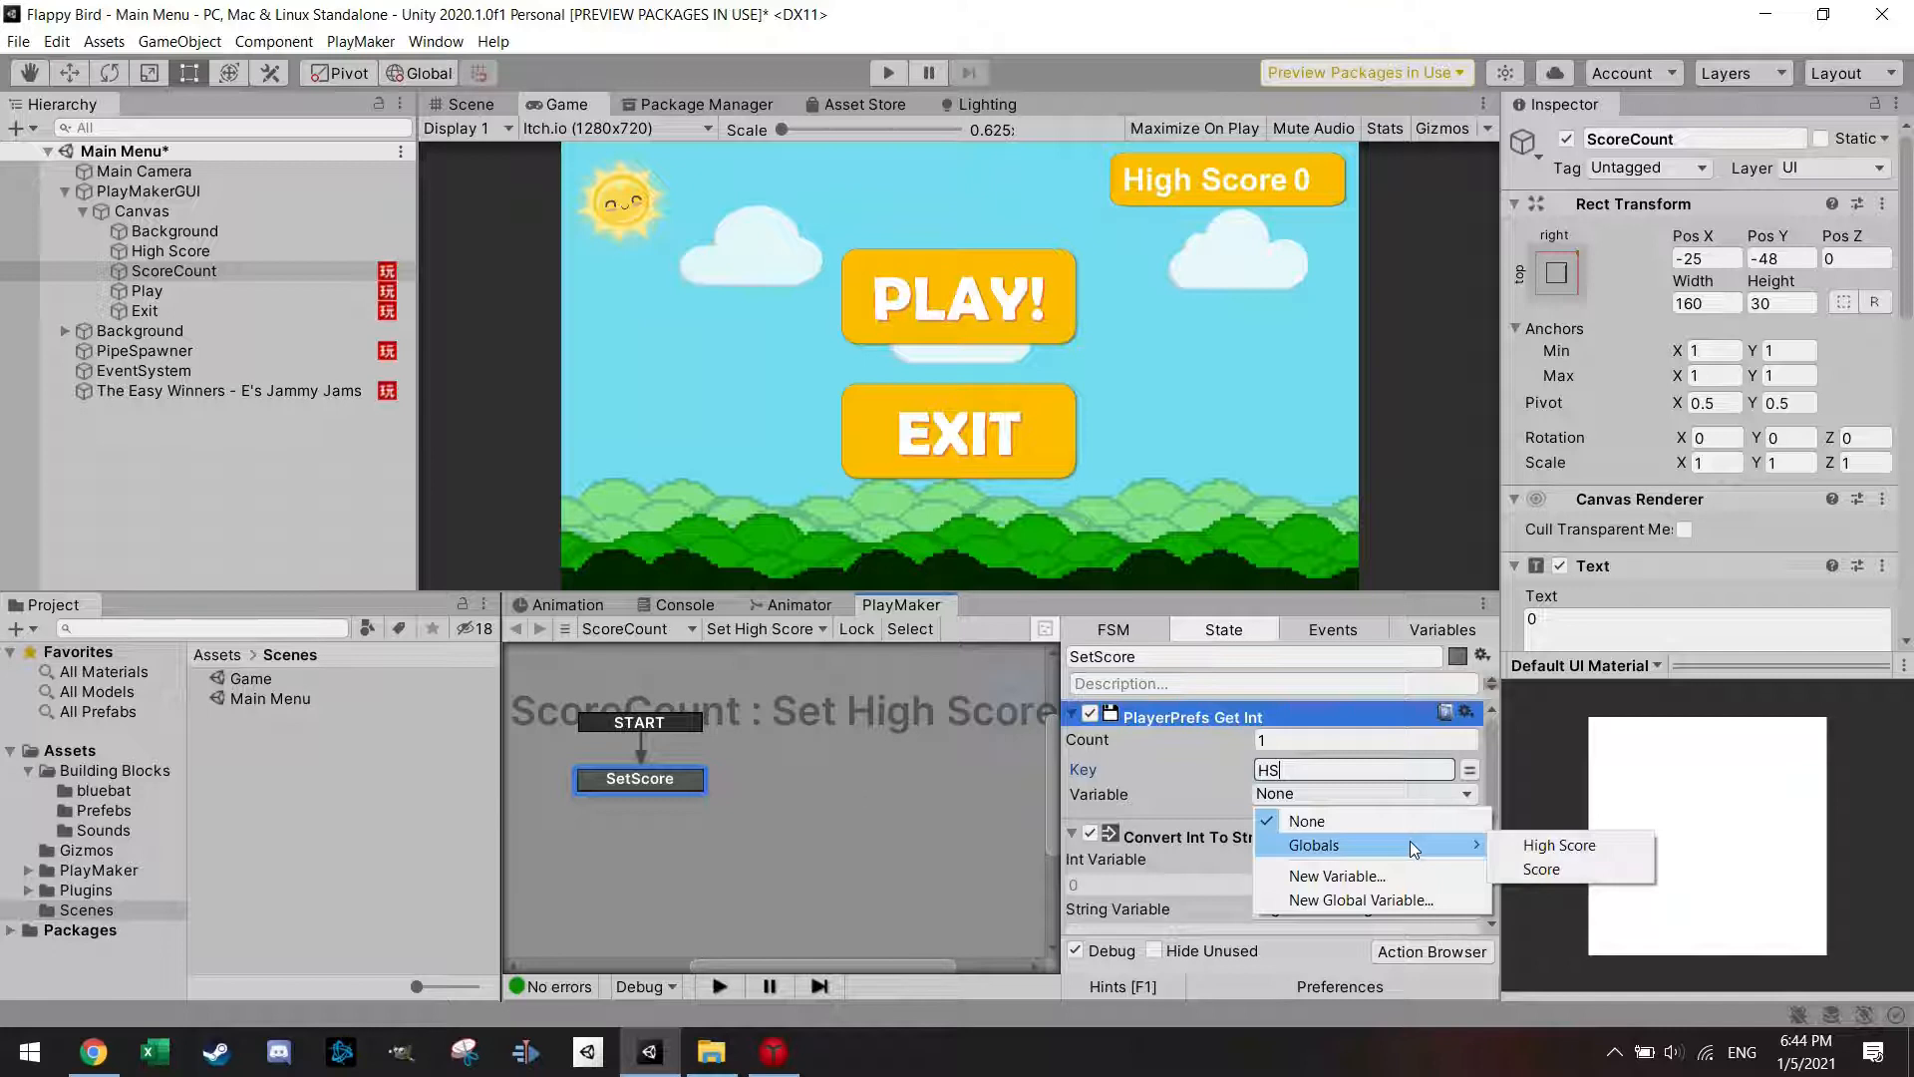
click(1559, 845)
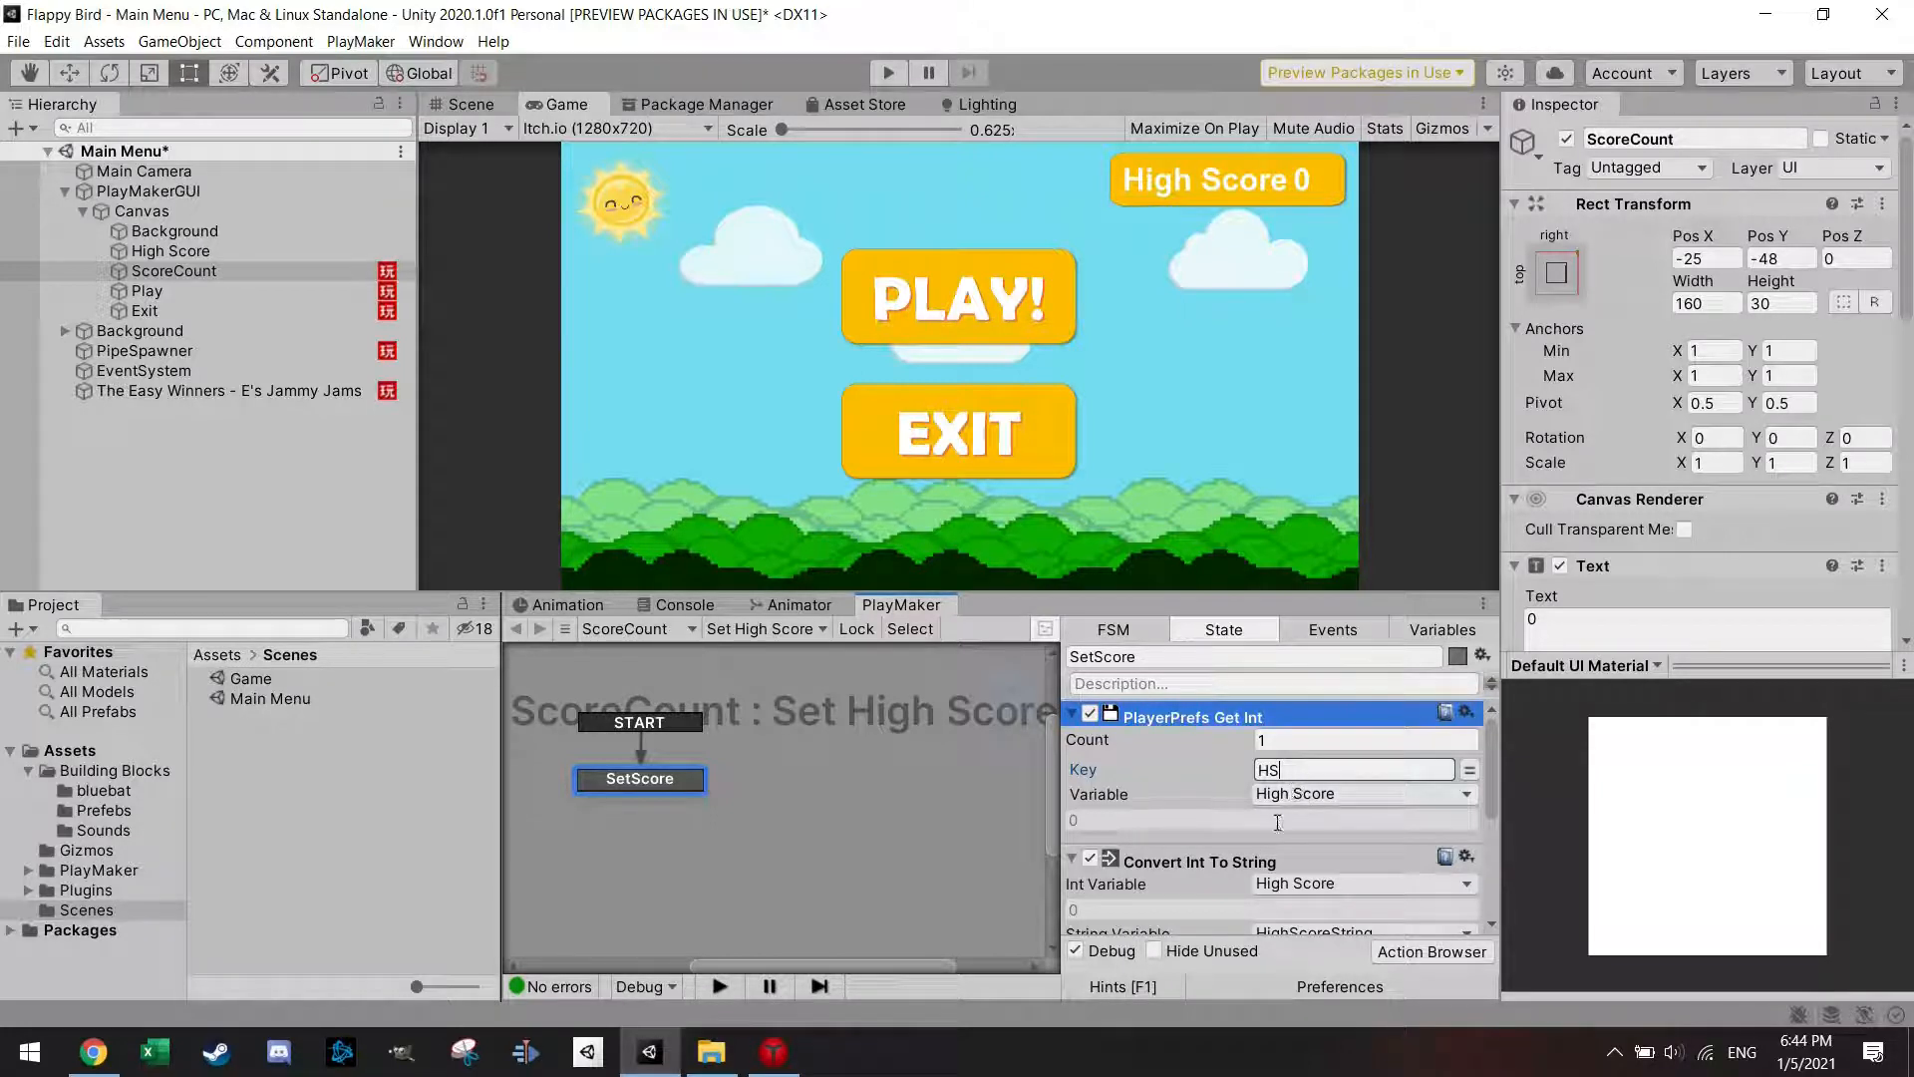
scroll(down, 3)
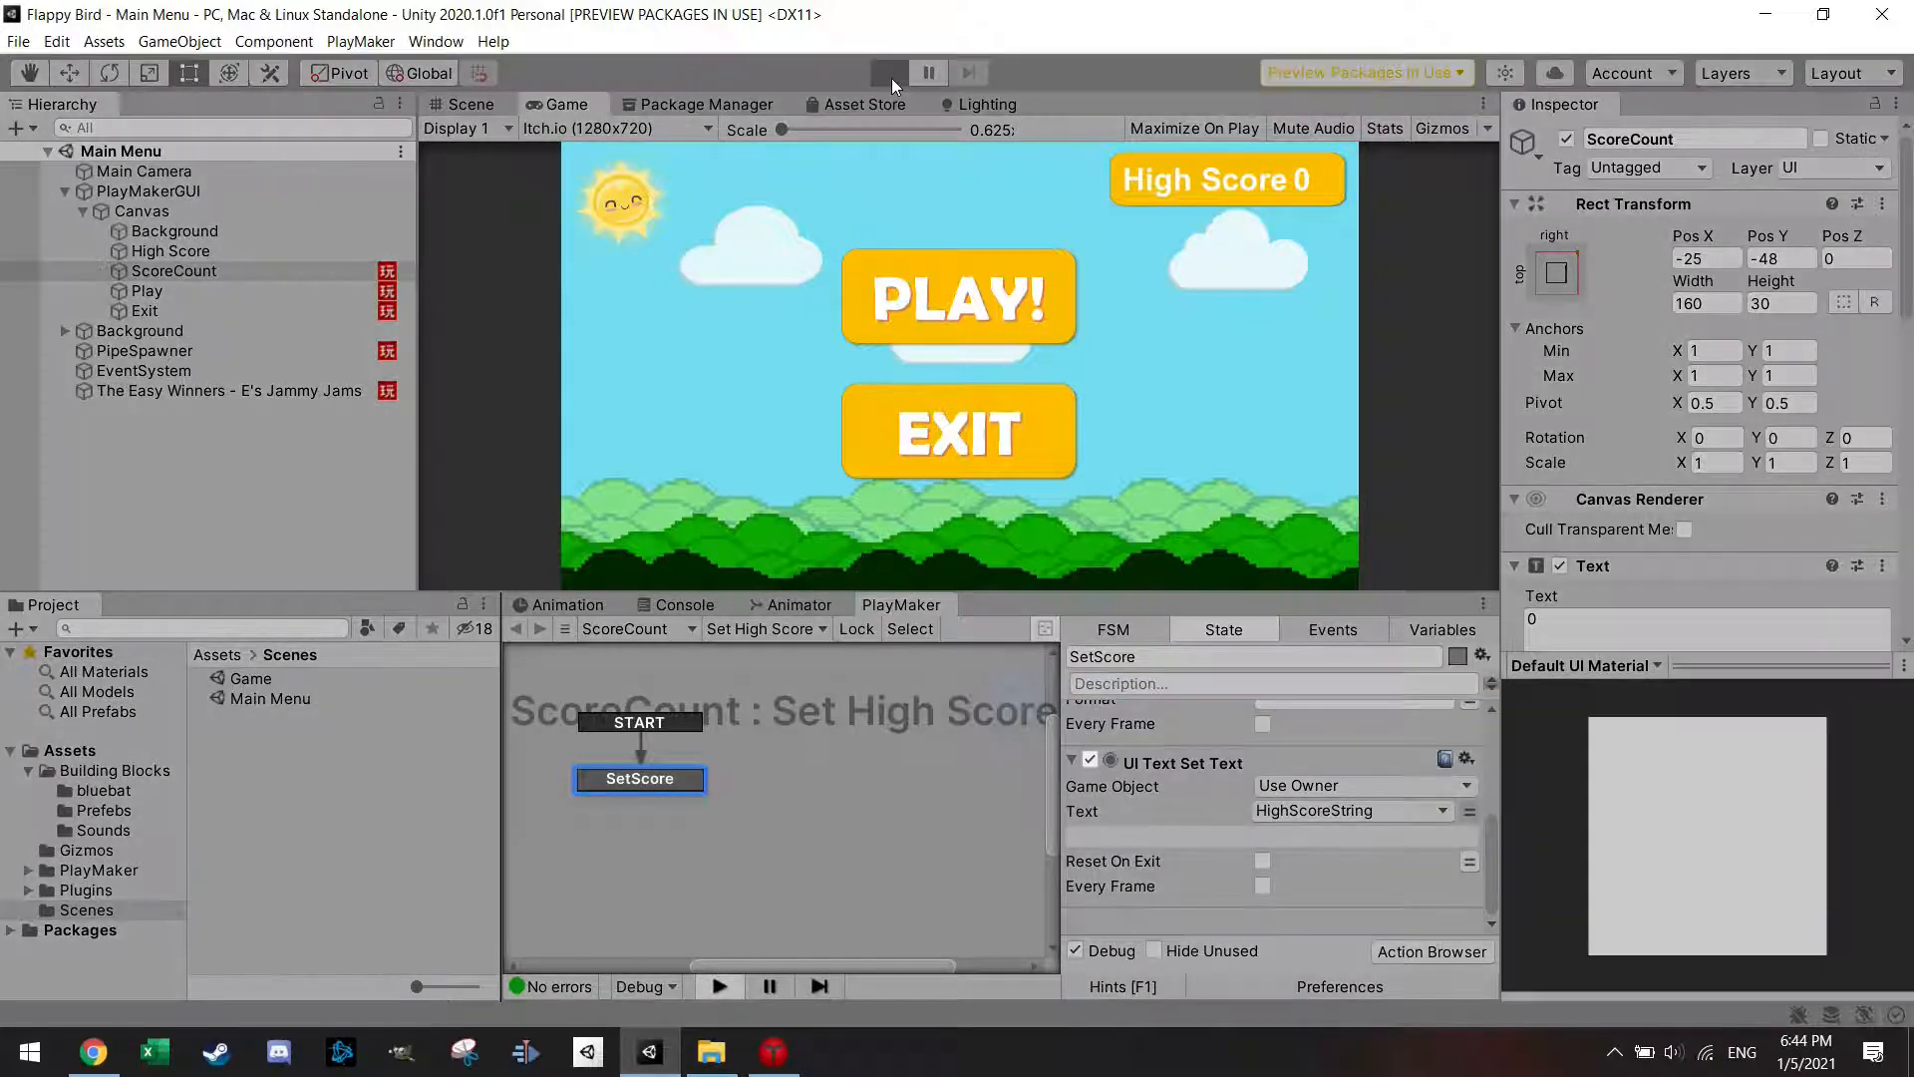
click(888, 72)
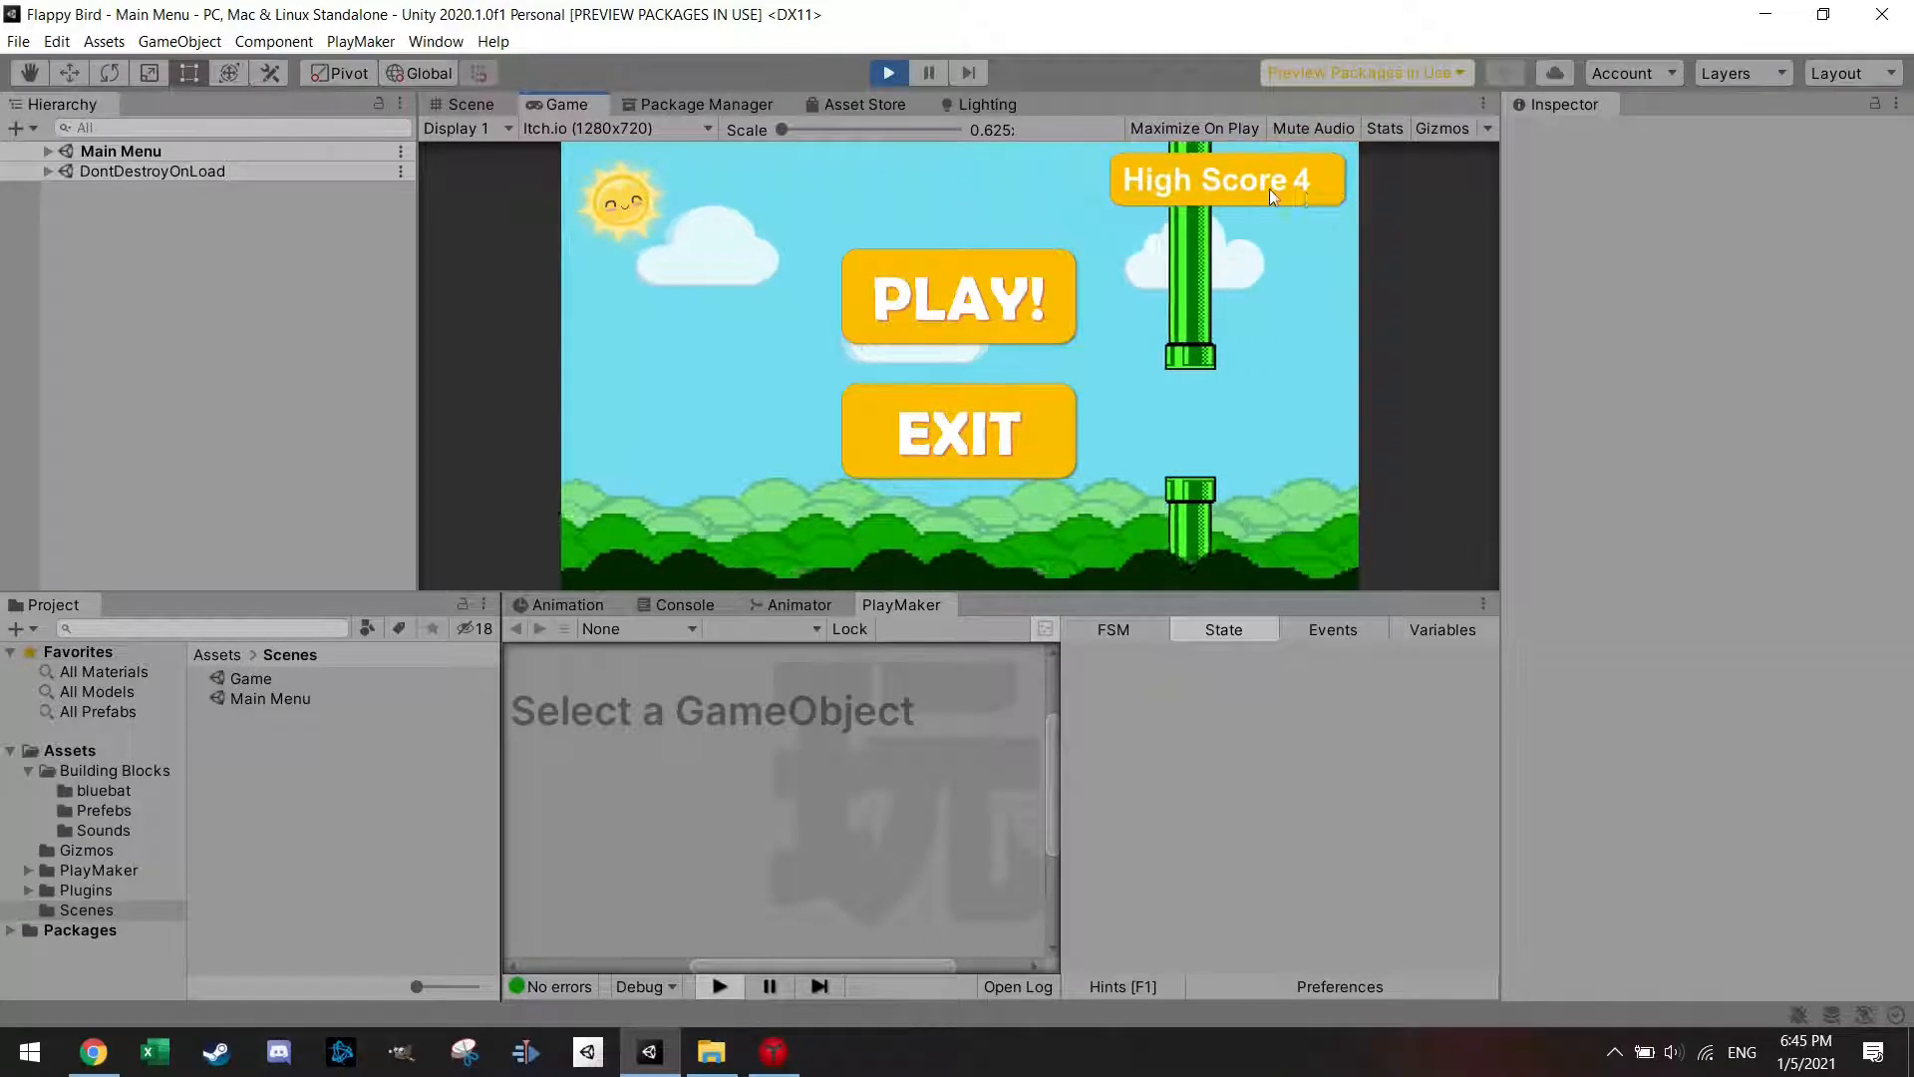
click(888, 71)
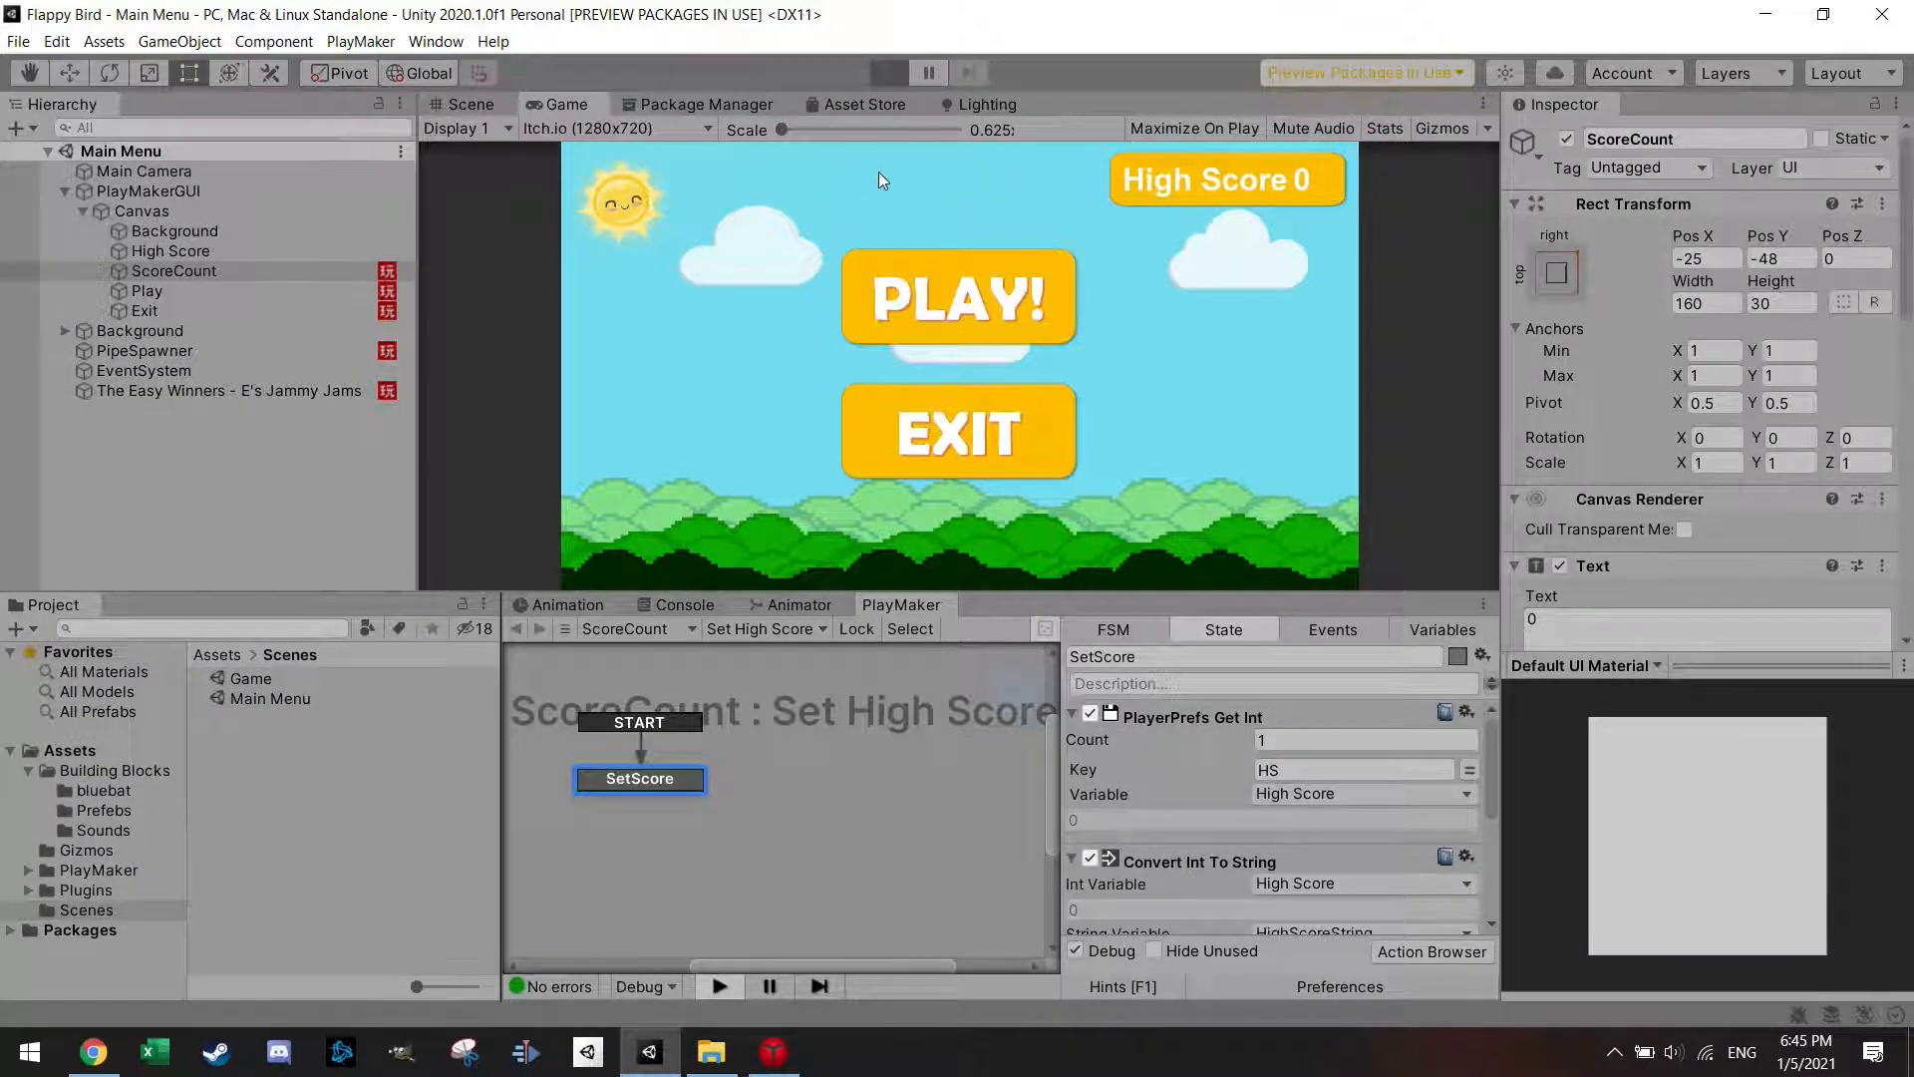
click(889, 73)
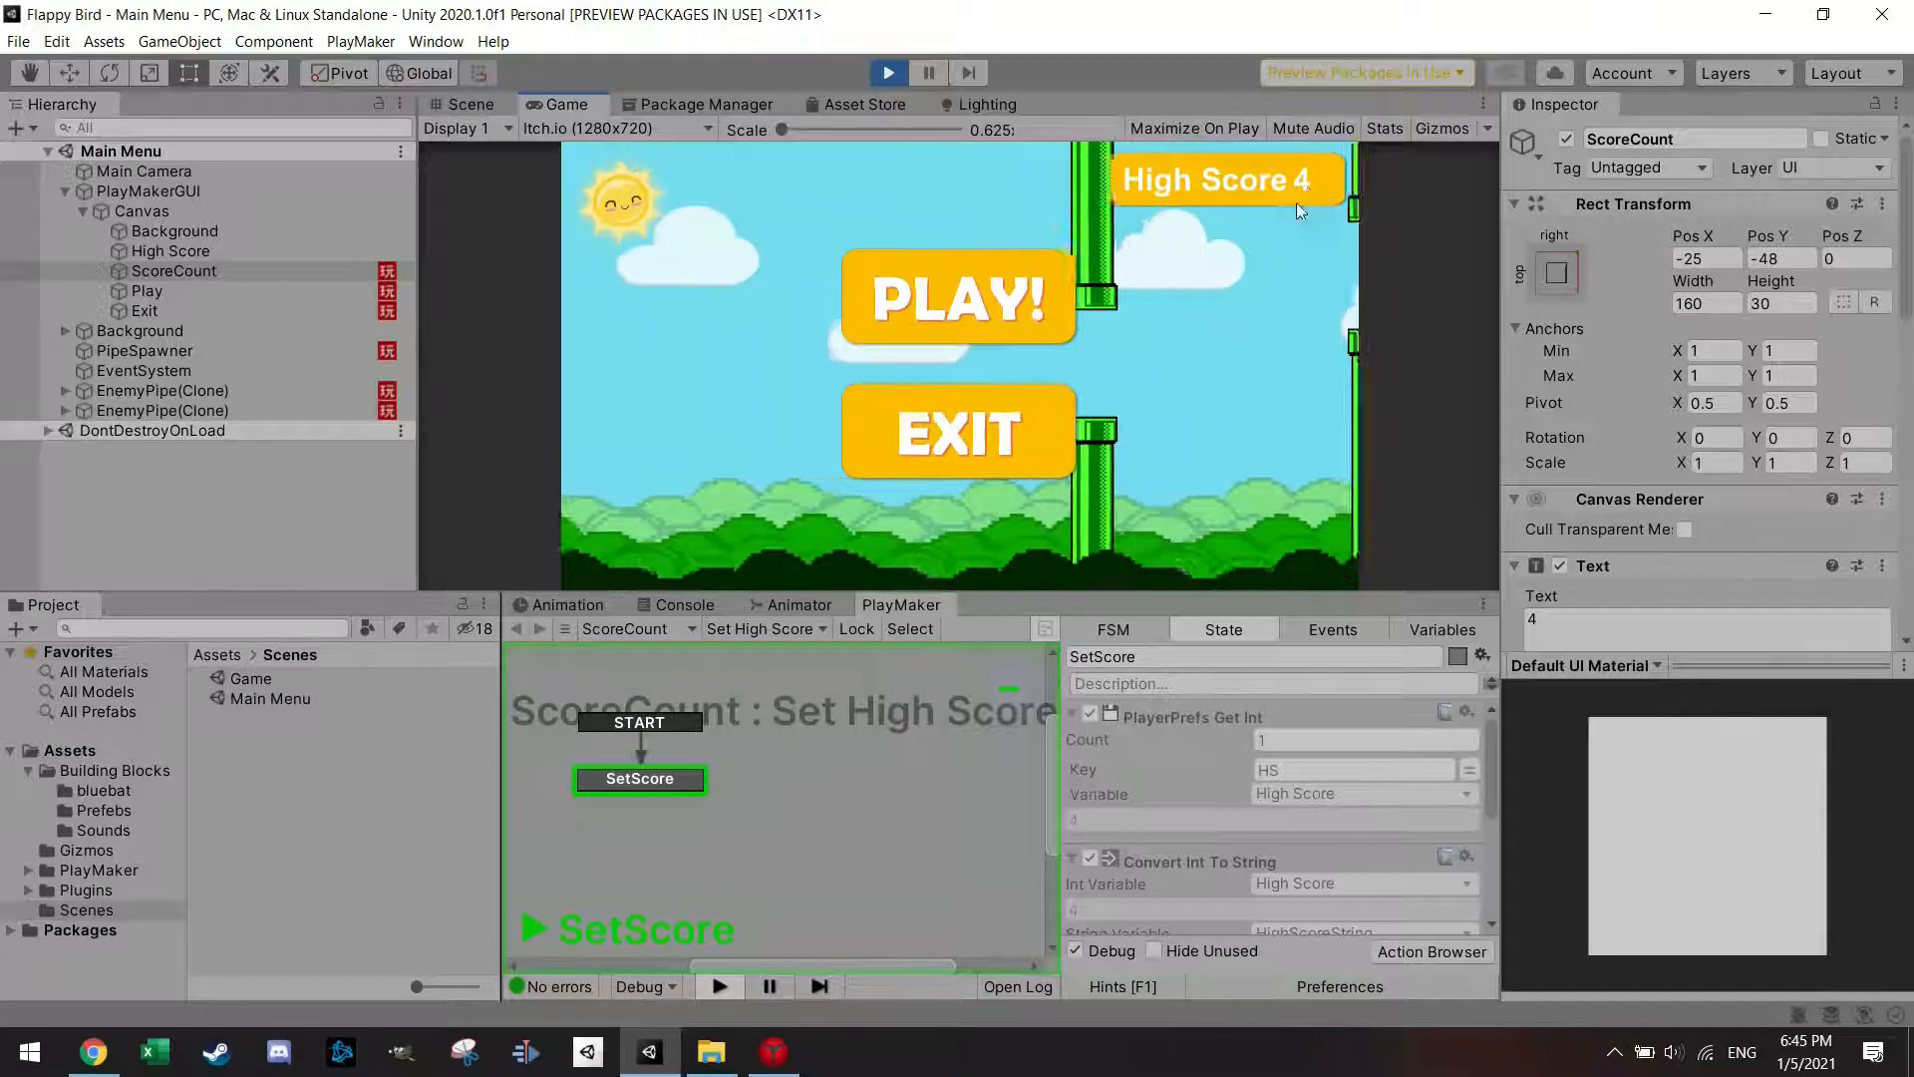
click(887, 72)
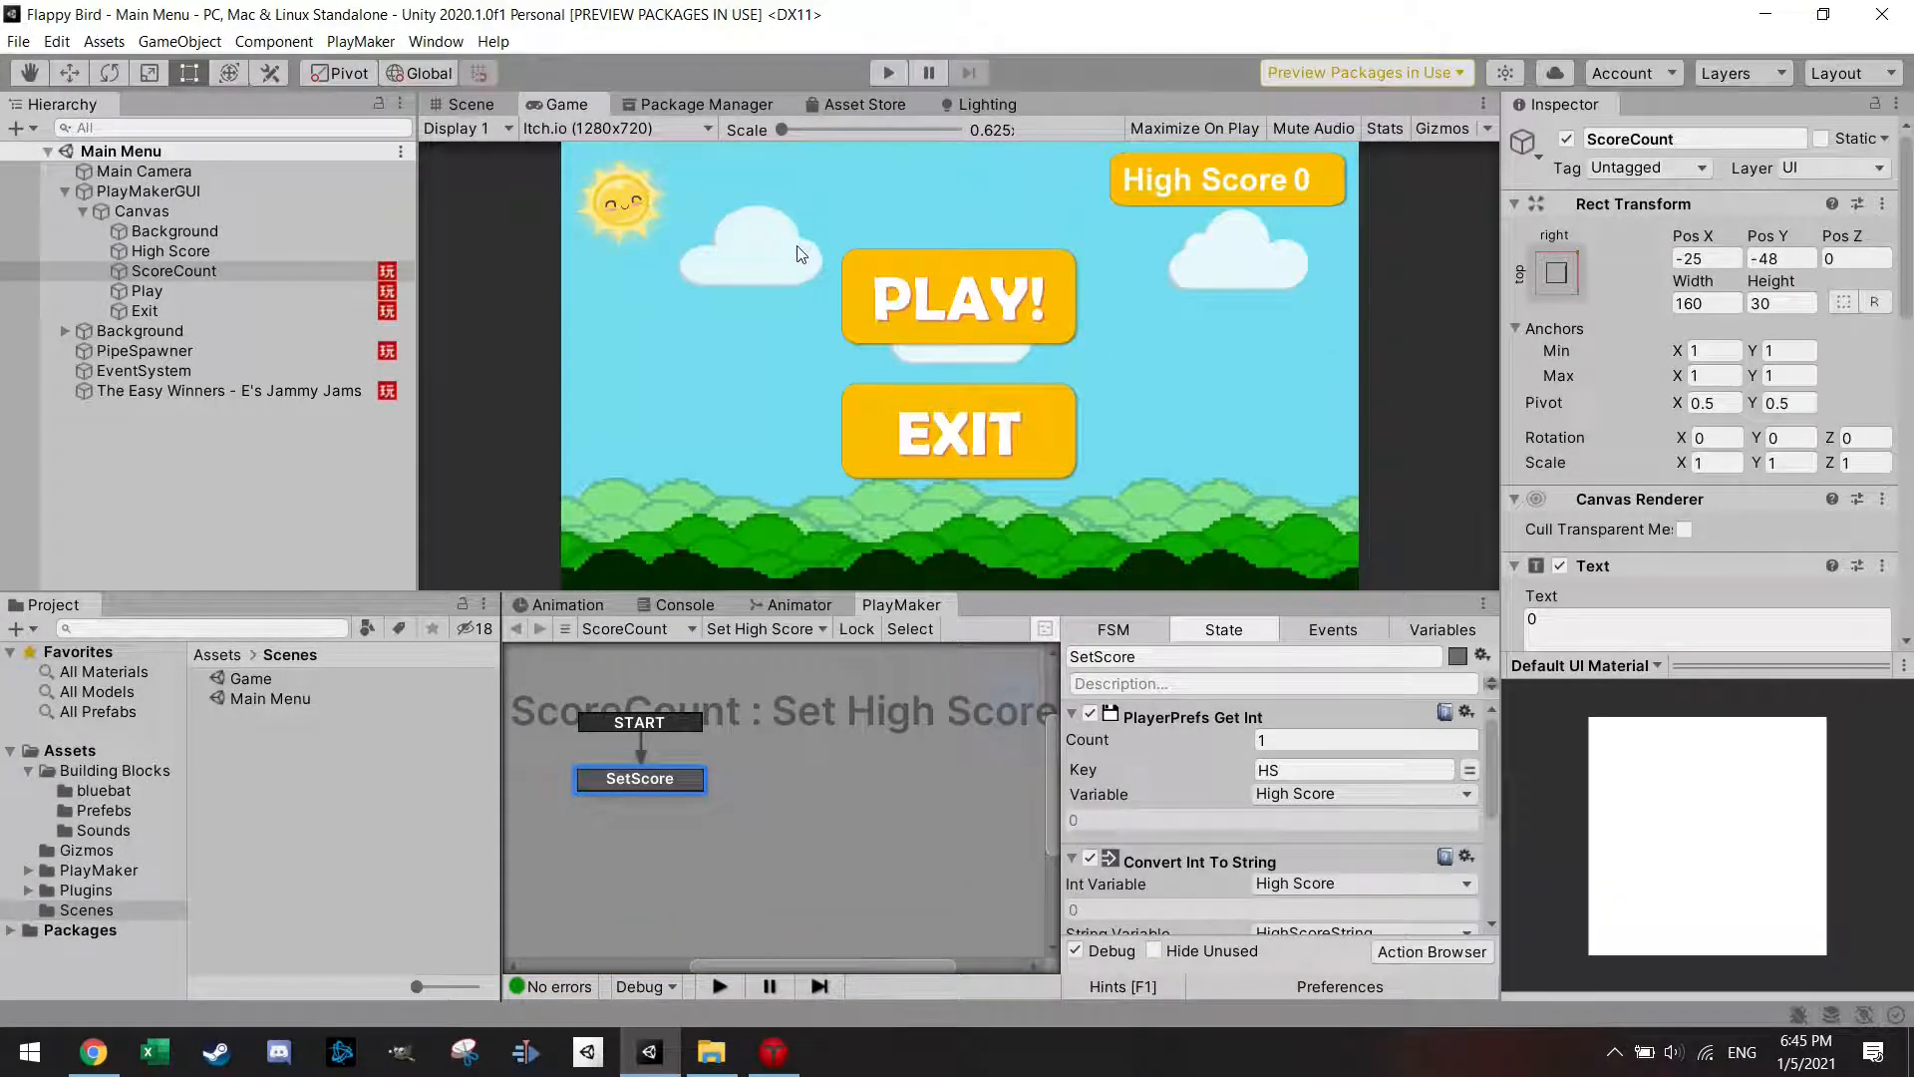
mouse_move(806, 281)
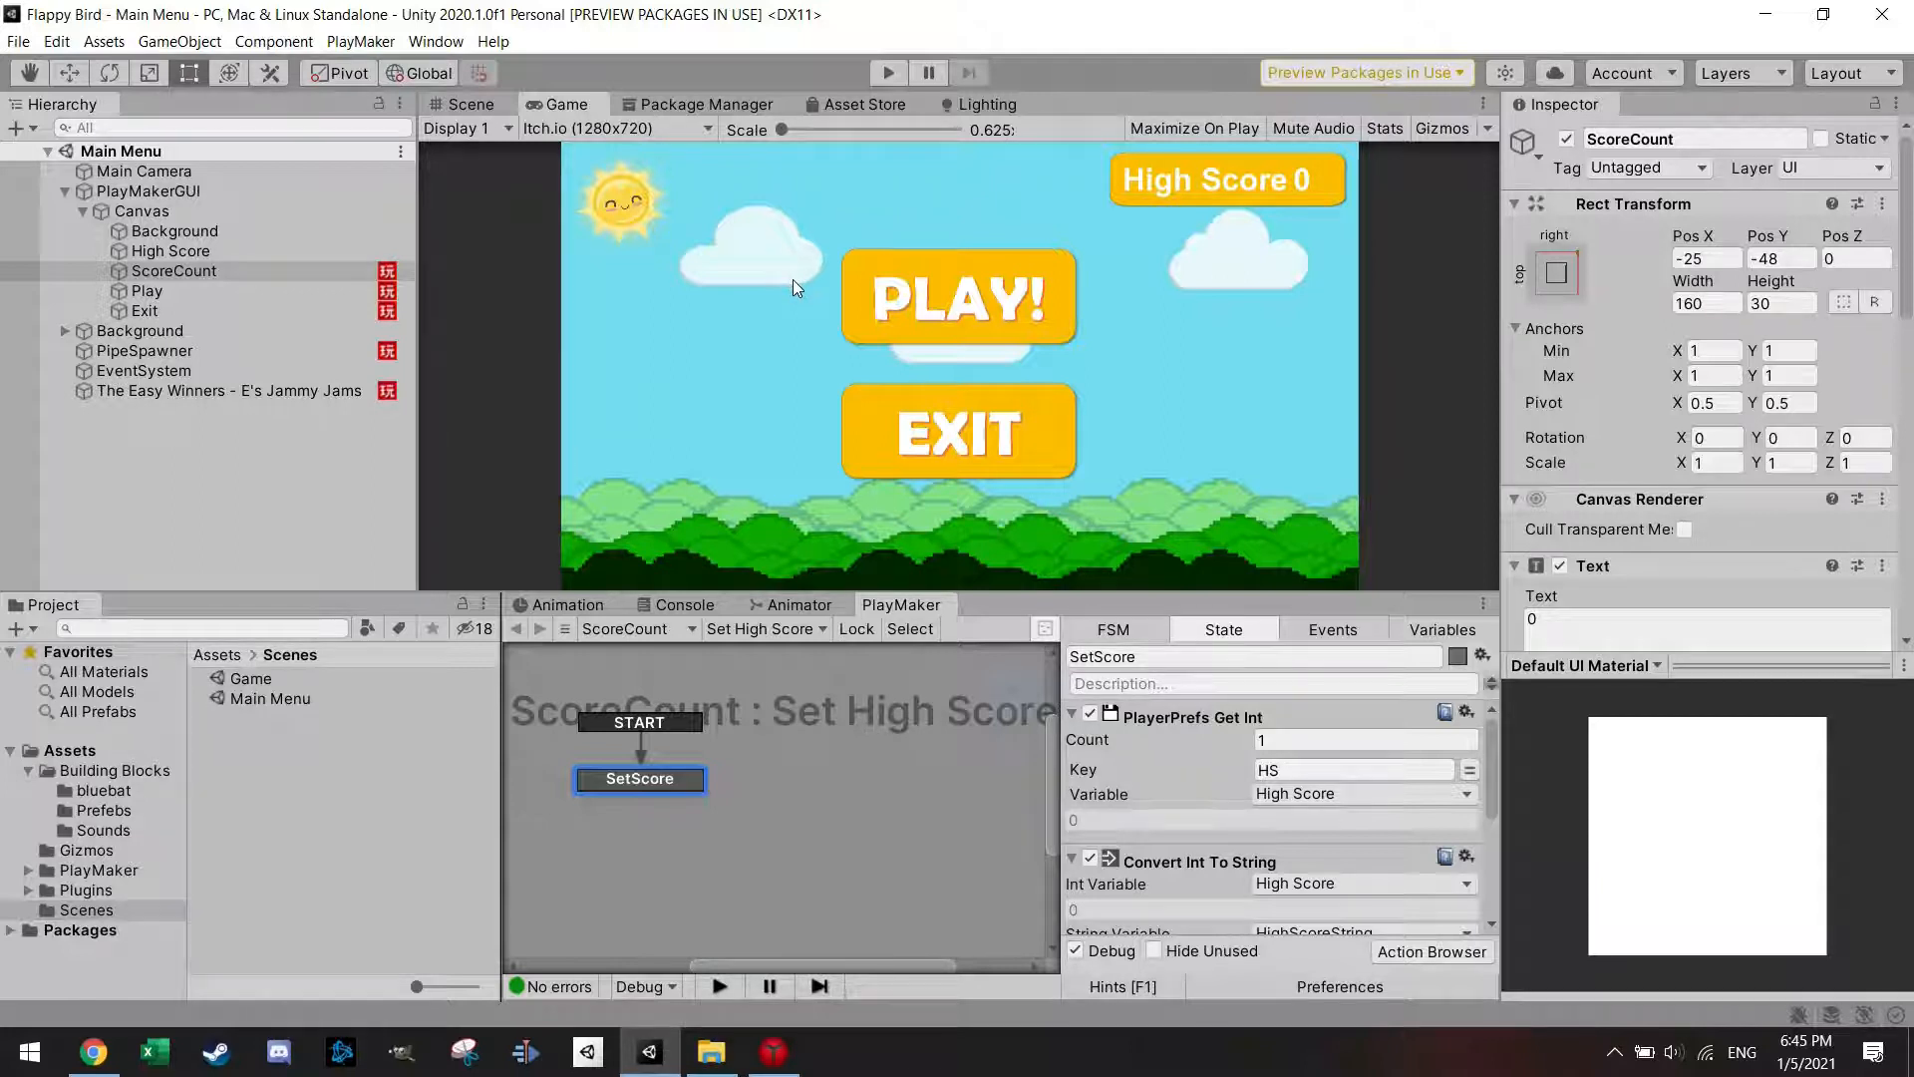
mouse_move(1308, 185)
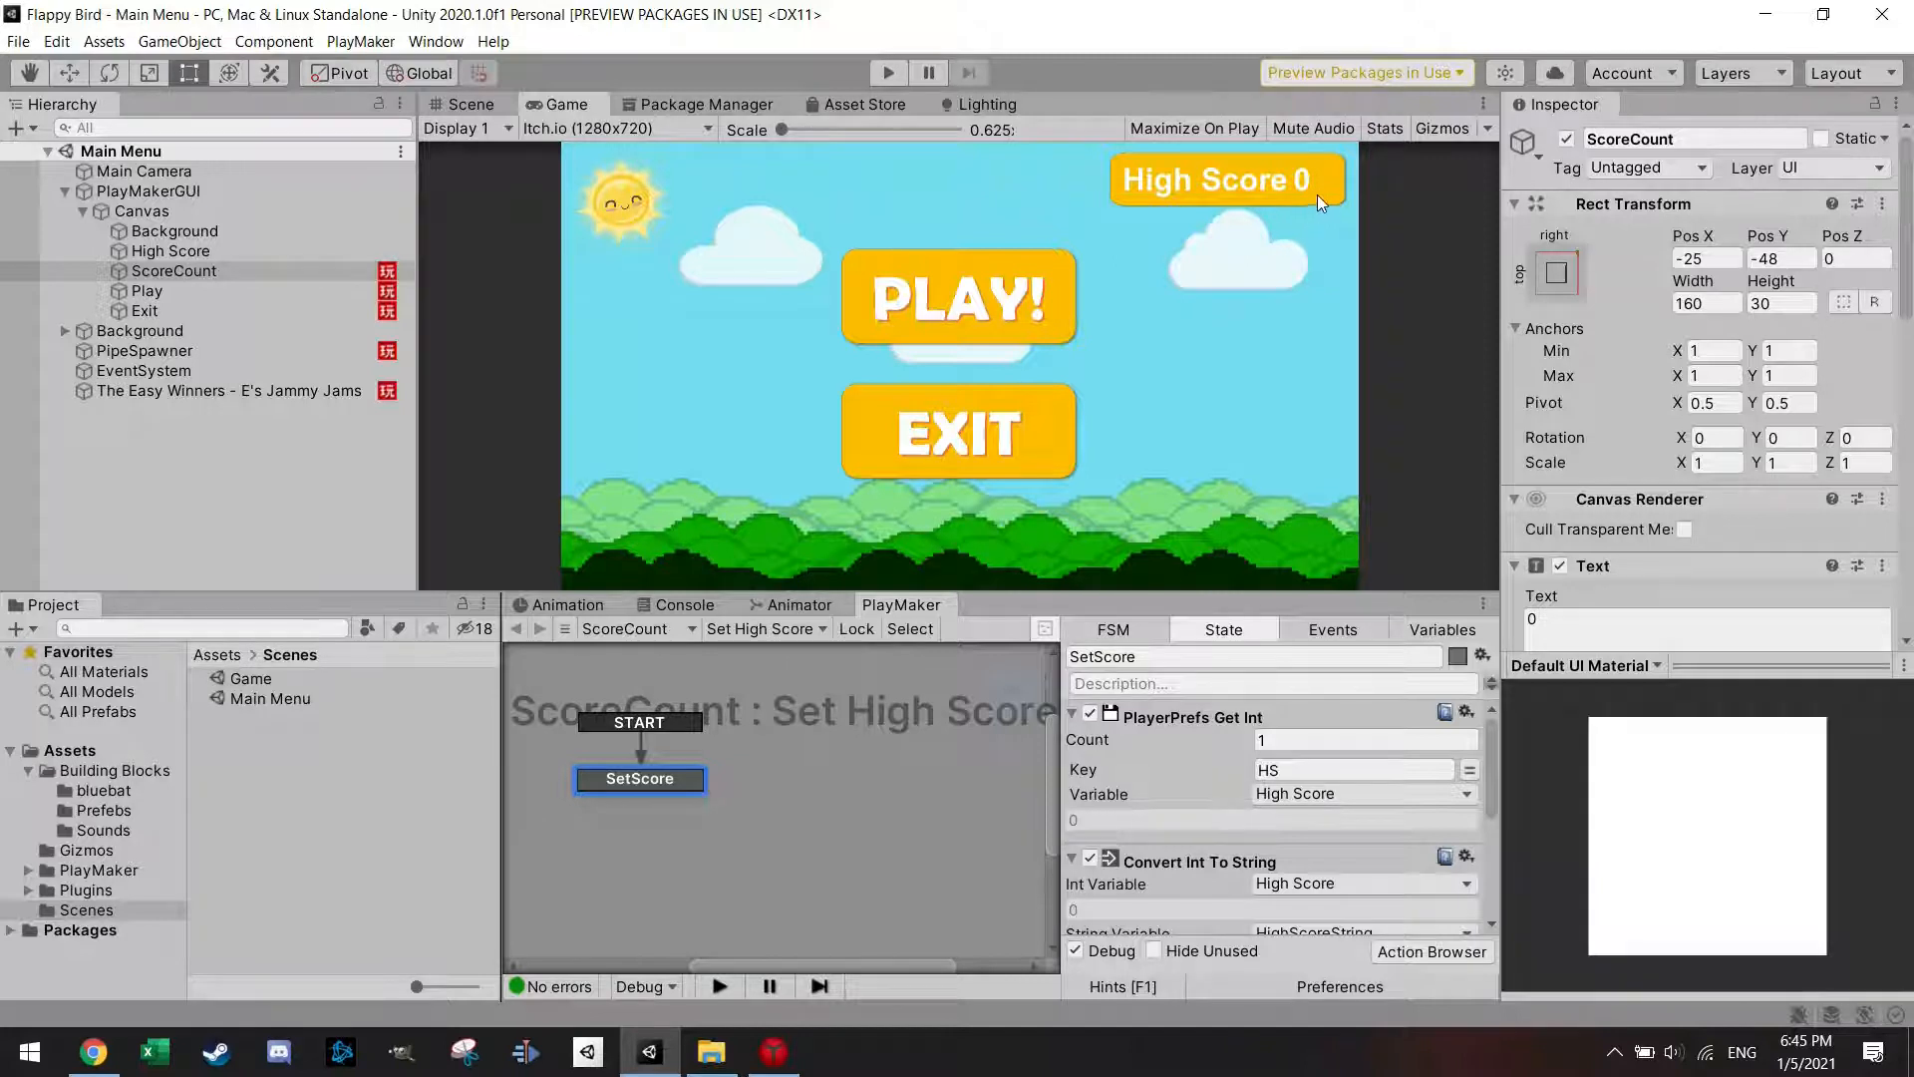
mouse_move(1133, 312)
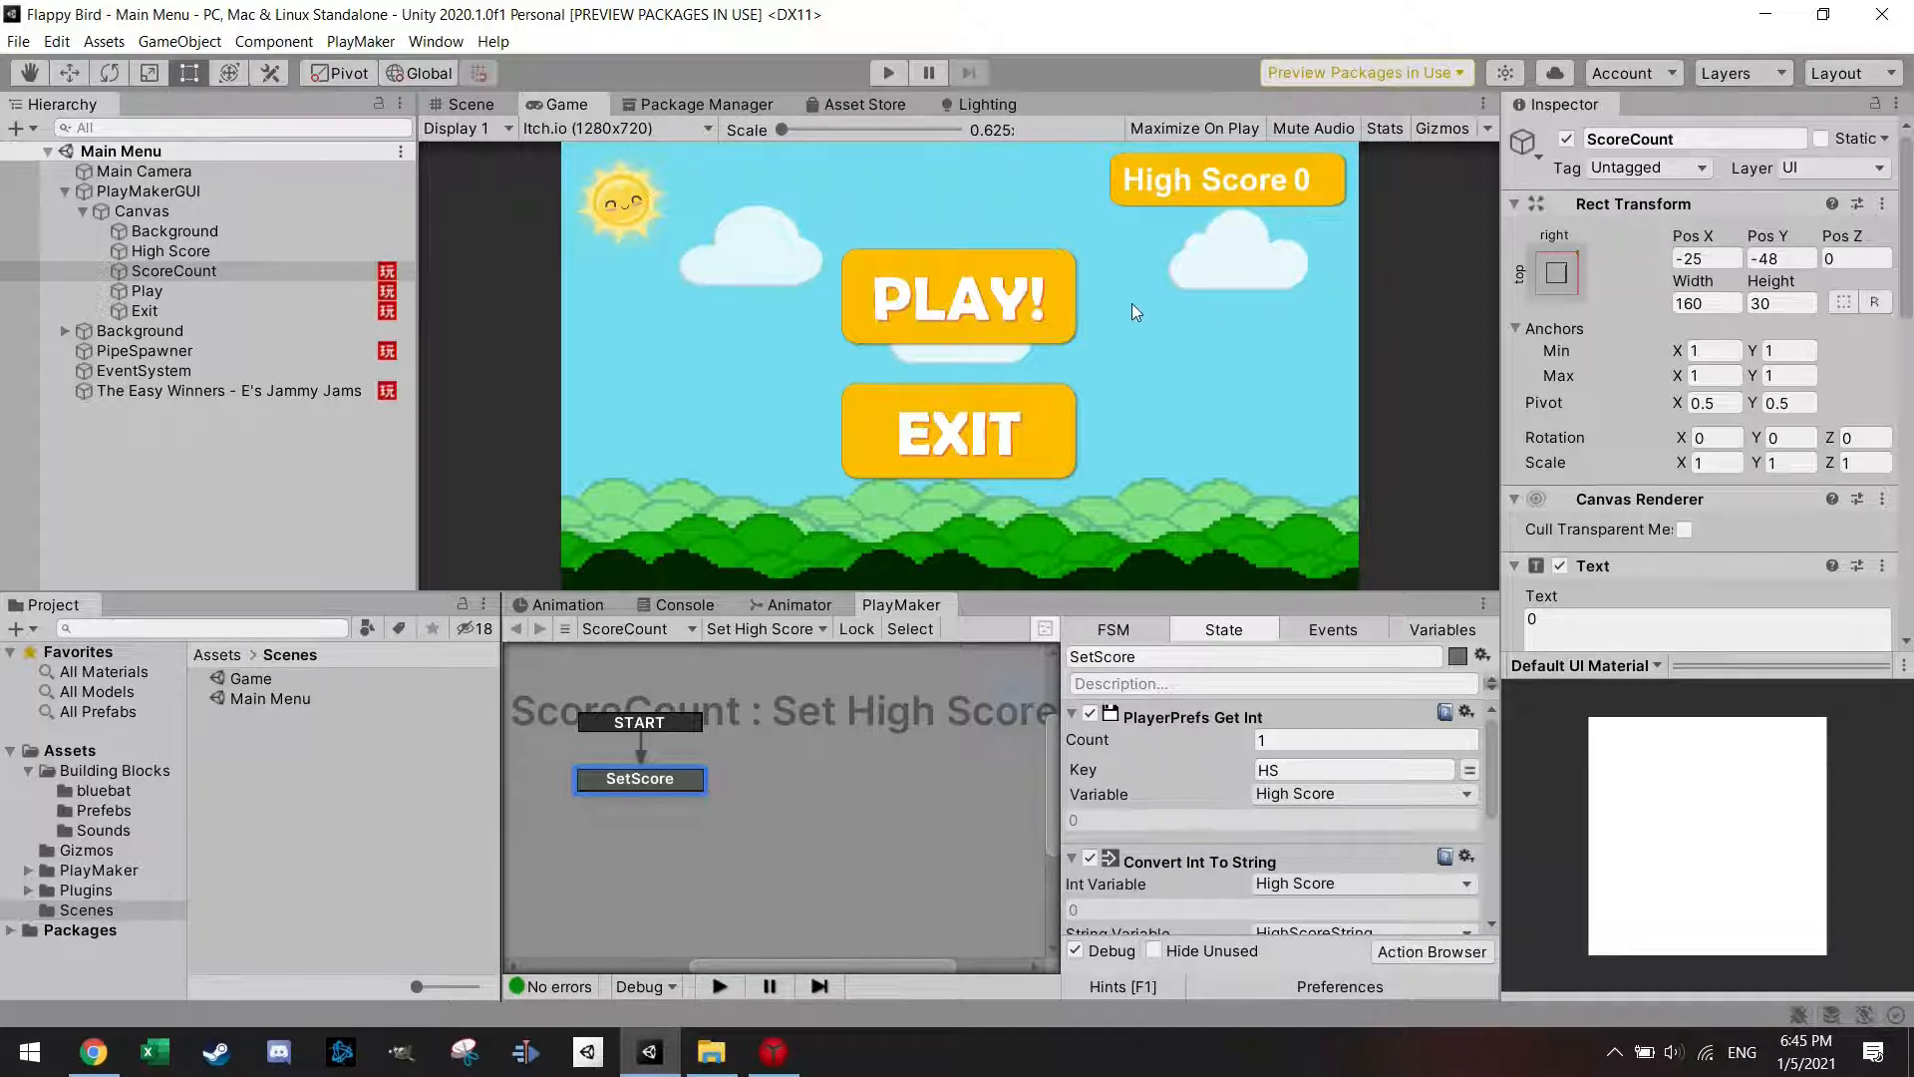